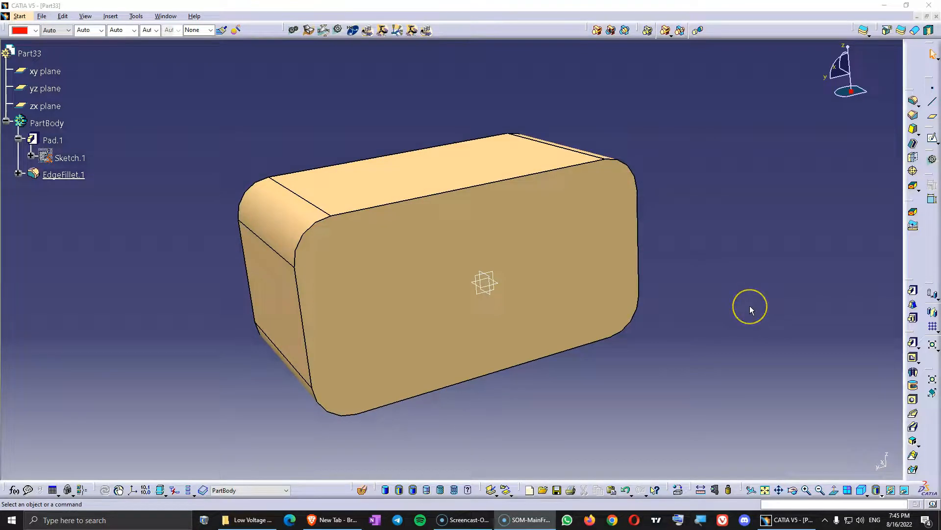
mouse_move(751, 310)
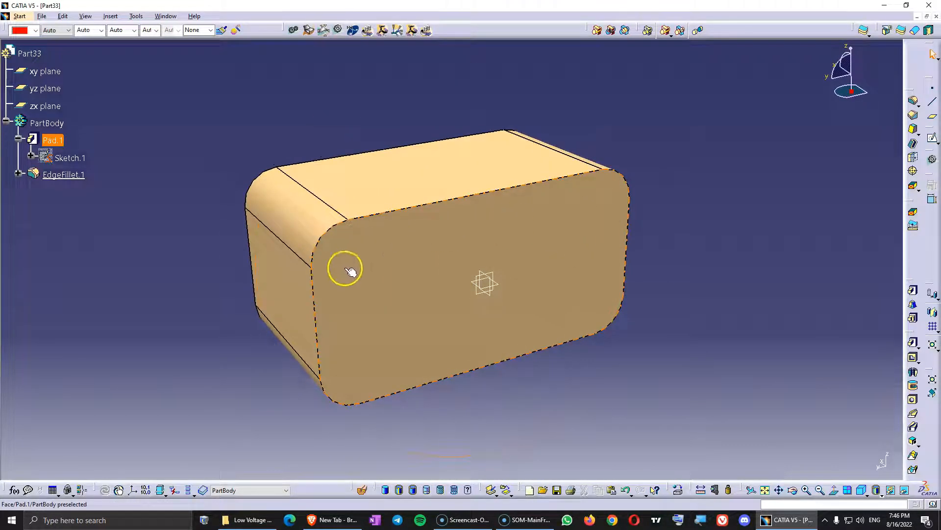
mouse_move(387, 258)
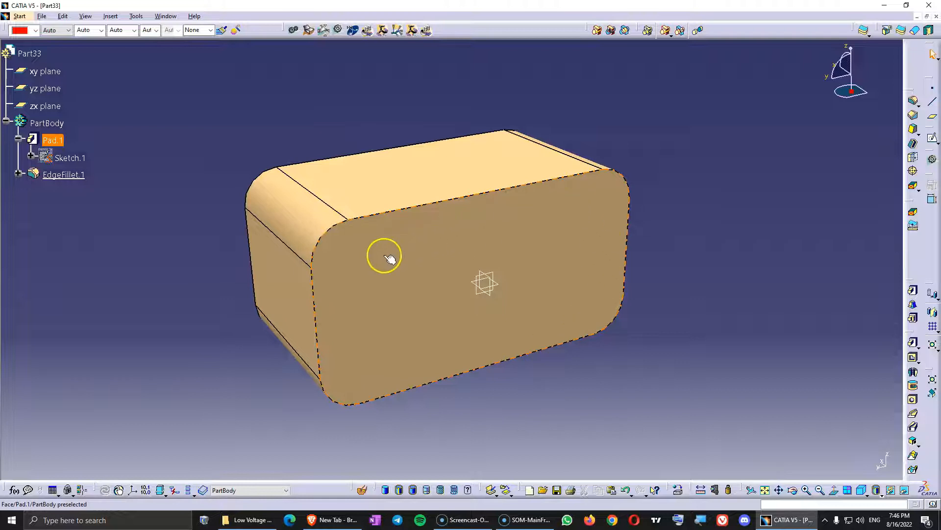
mouse_move(426, 236)
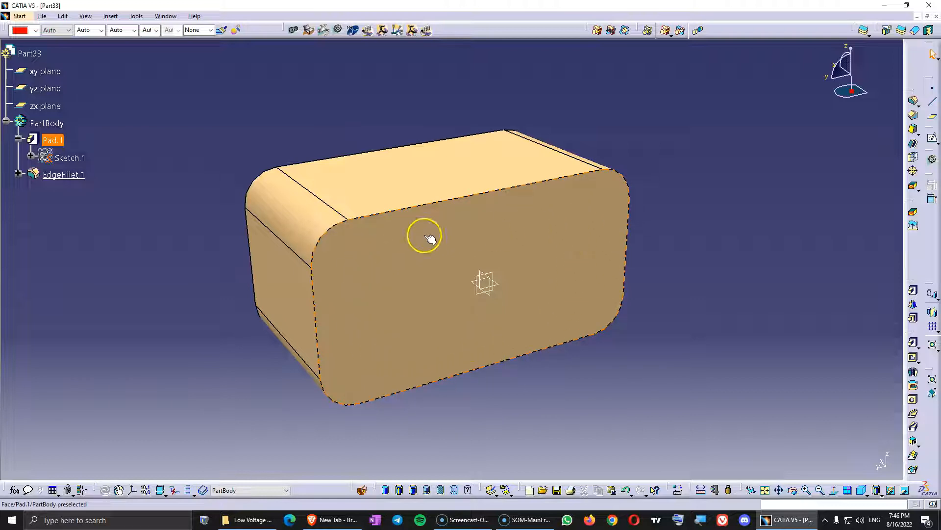
mouse_move(594, 209)
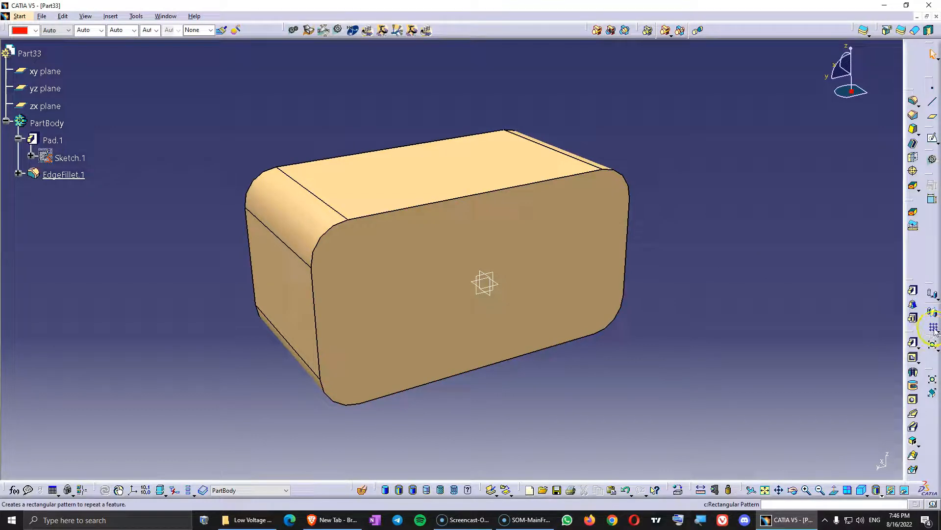
mouse_move(912, 326)
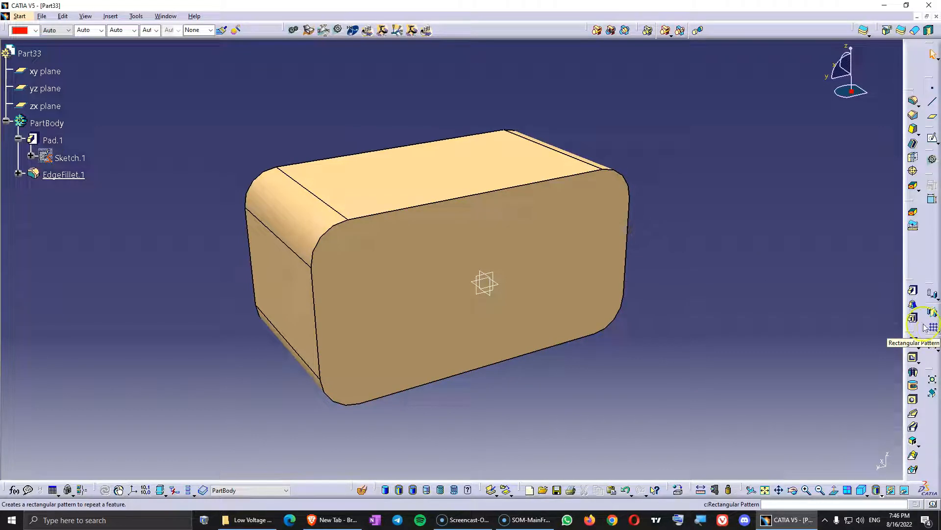
mouse_move(824, 248)
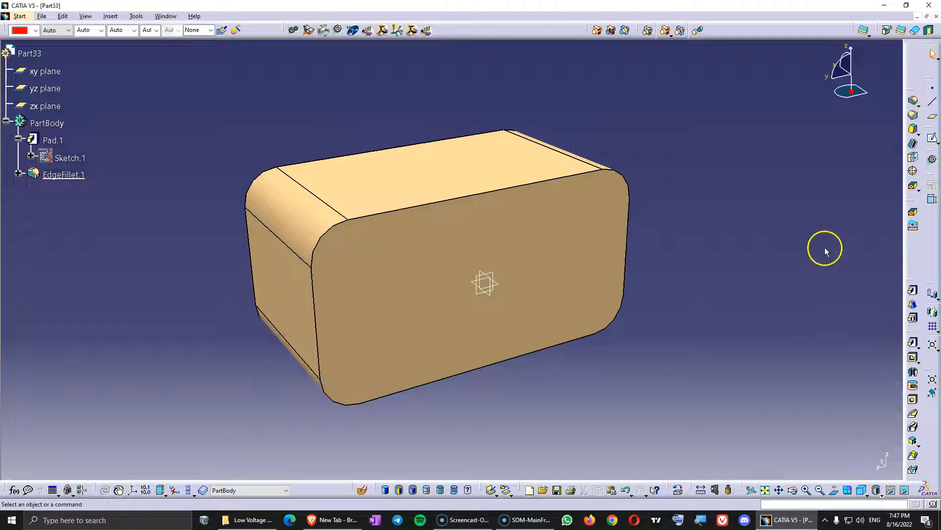
mouse_move(930, 141)
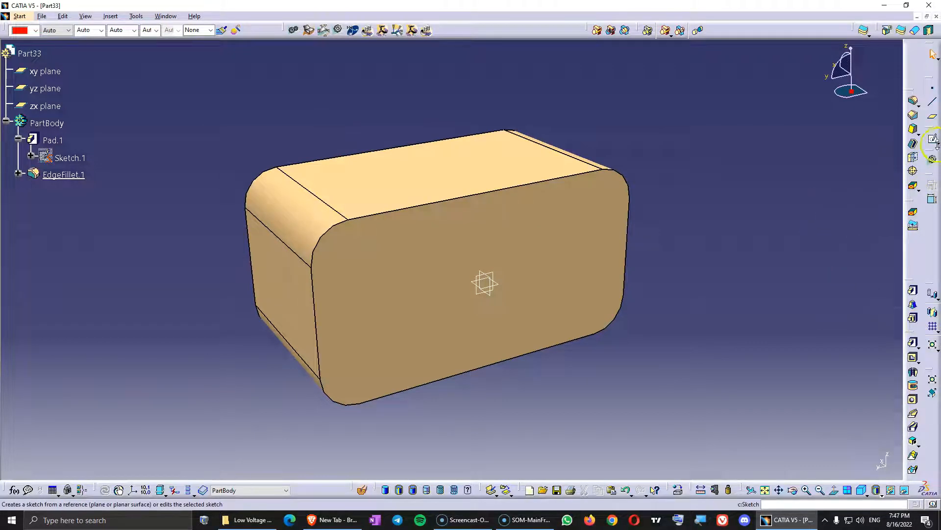
mouse_move(608, 232)
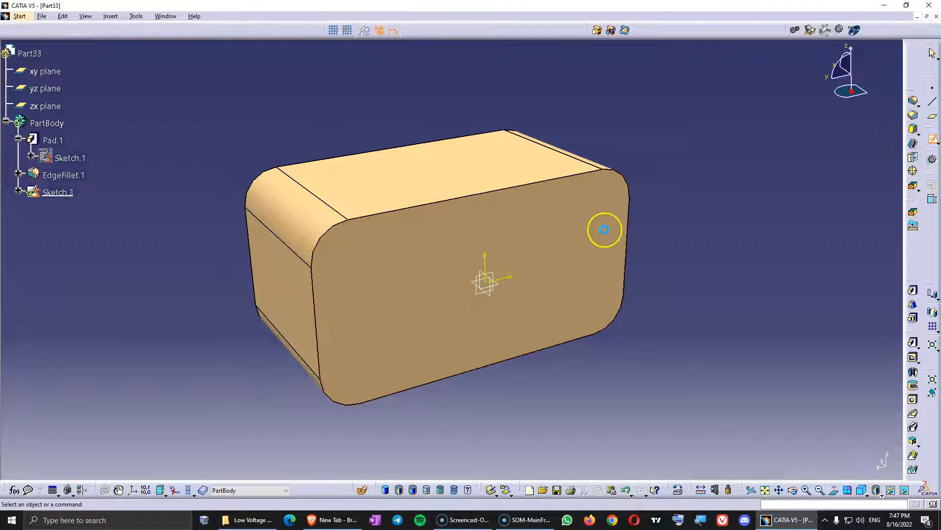
- Measure the sketch face width between its left and right edges, reading 95 mm
left_click(741, 490)
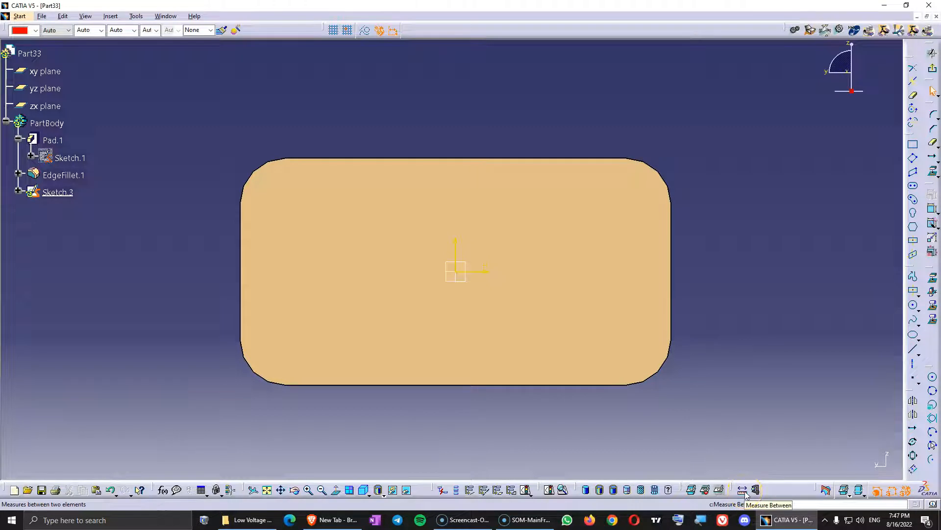
left_click(744, 489)
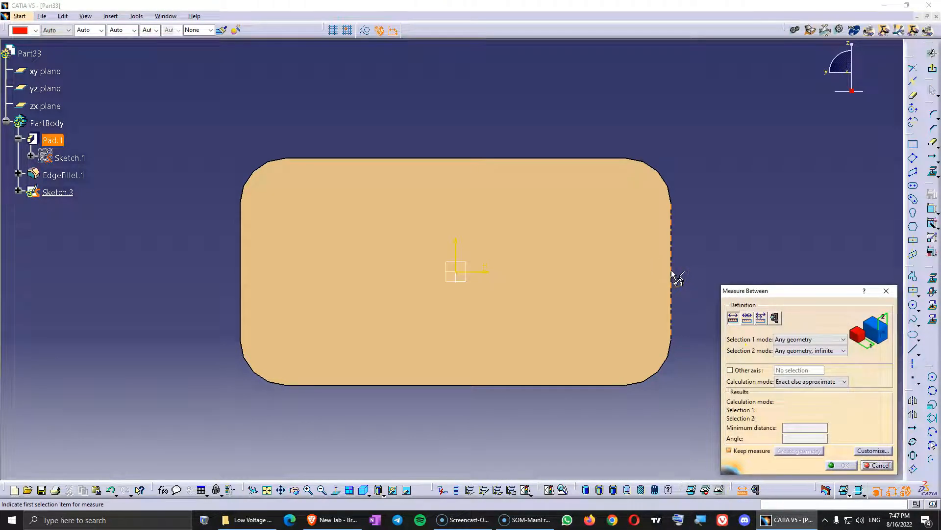
left_click(242, 267)
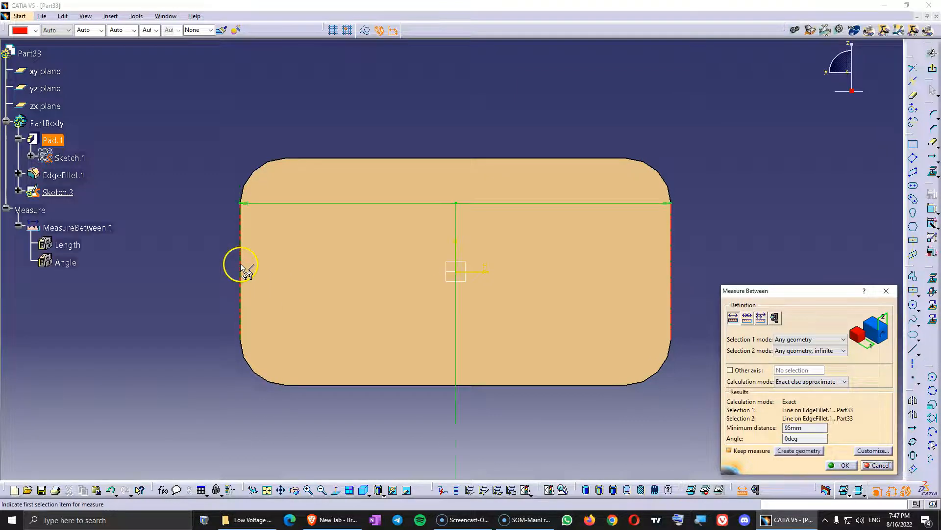
mouse_move(702, 315)
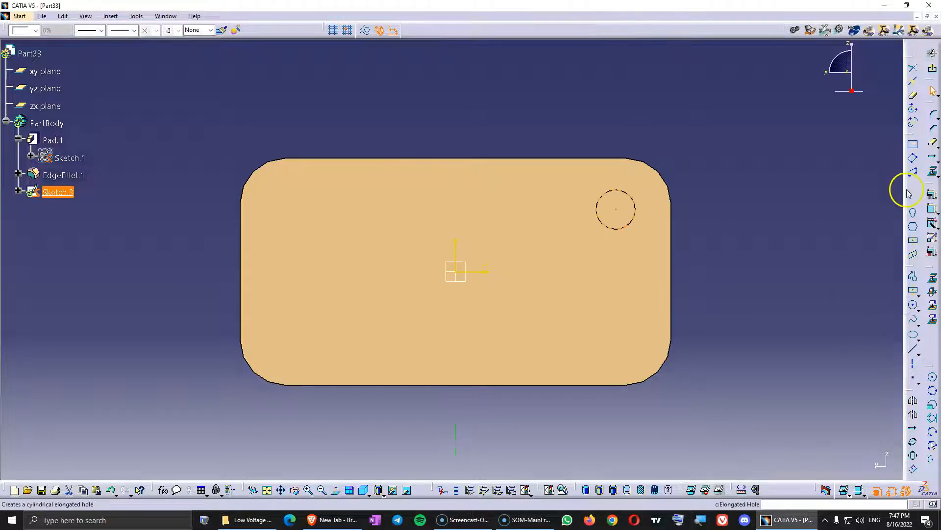
- Constrain the small circle to 5 mm diameter, 5 mm from the right edge, 12 mm above origin
left_click(615, 208)
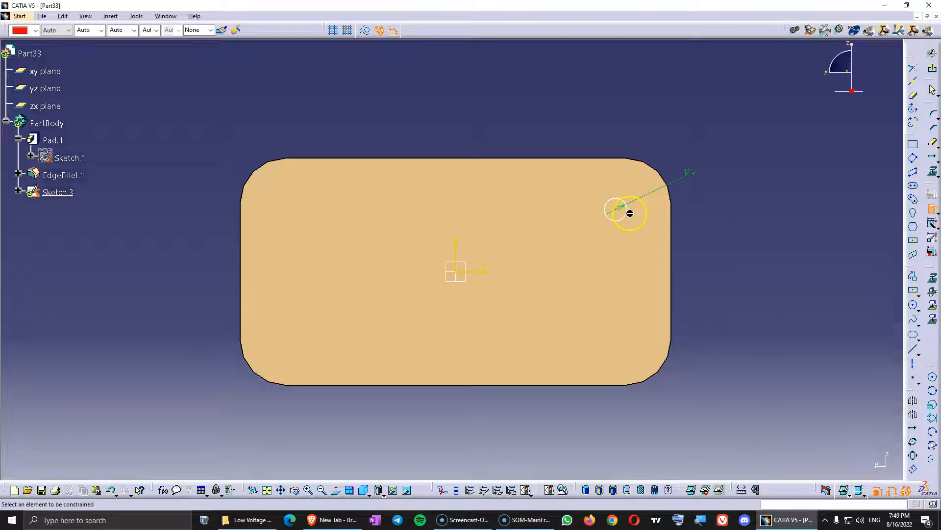
mouse_move(618, 210)
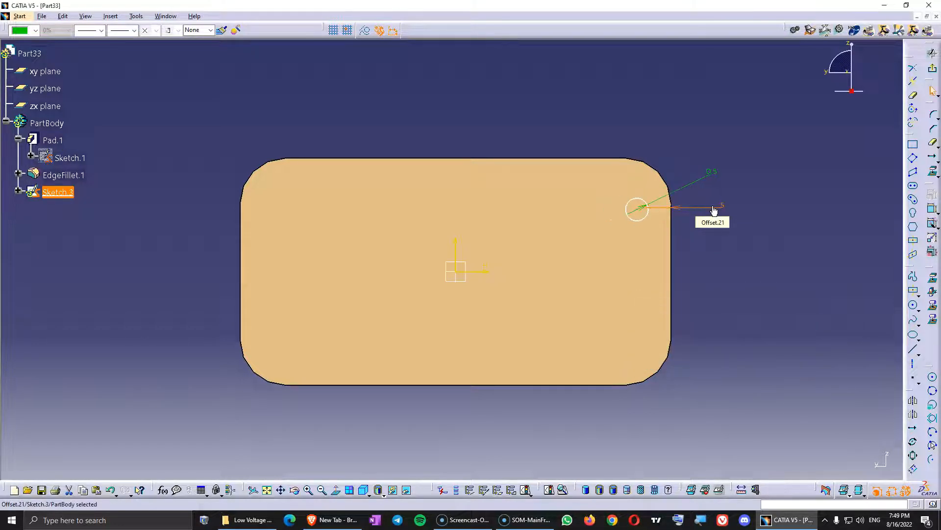
left_click(712, 221)
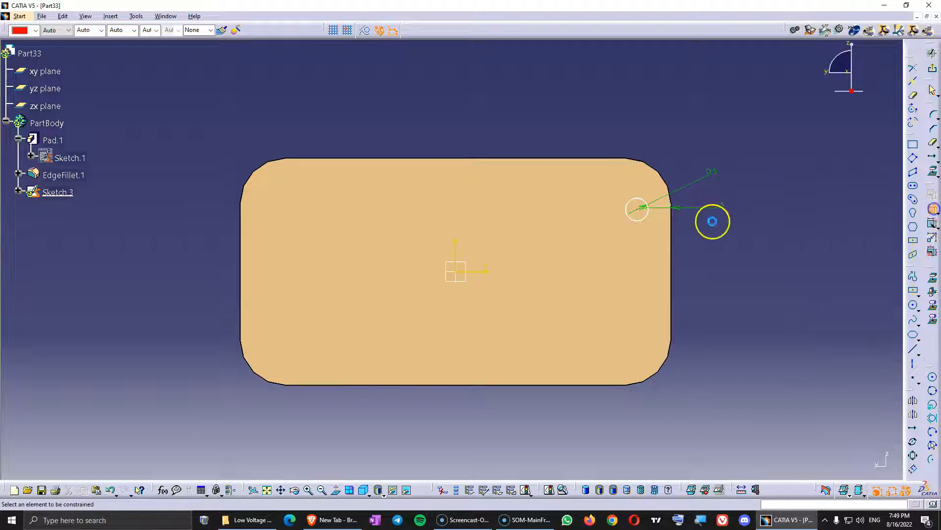
left_click(711, 221)
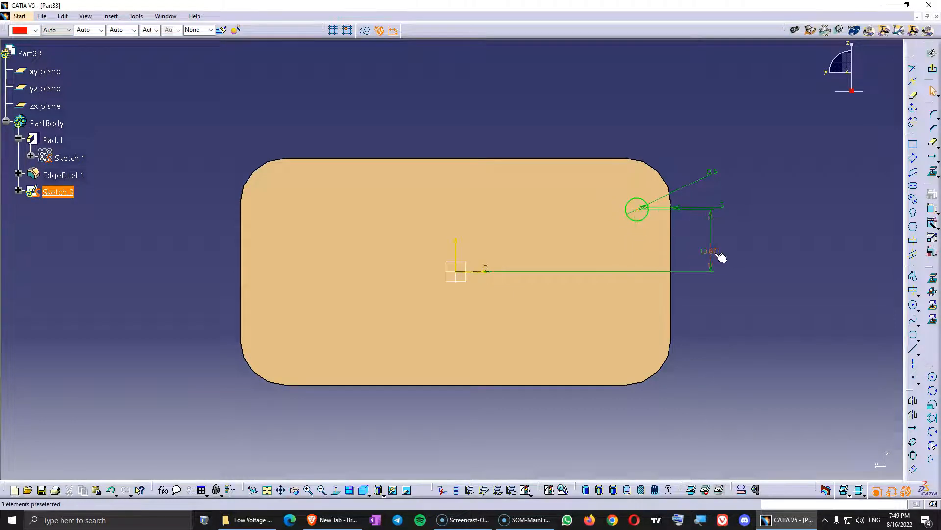
double_click(711, 251)
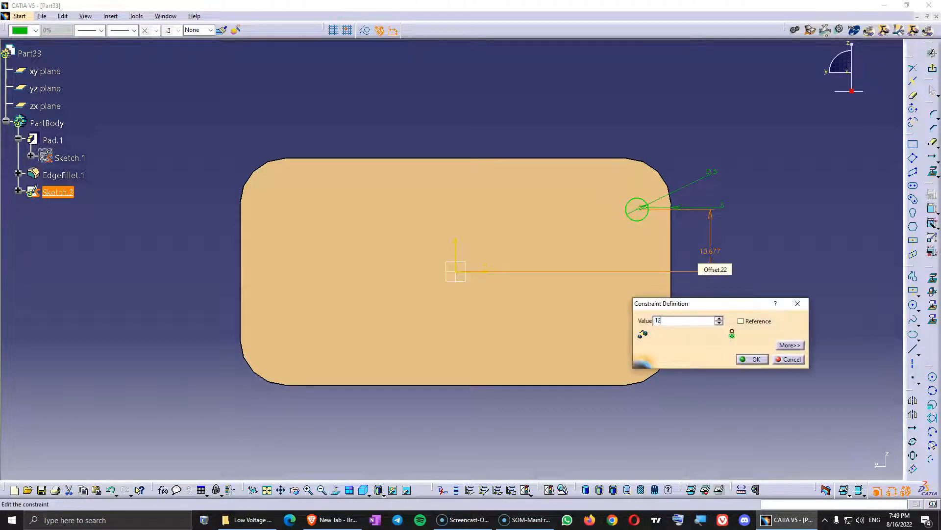
left_click(751, 358)
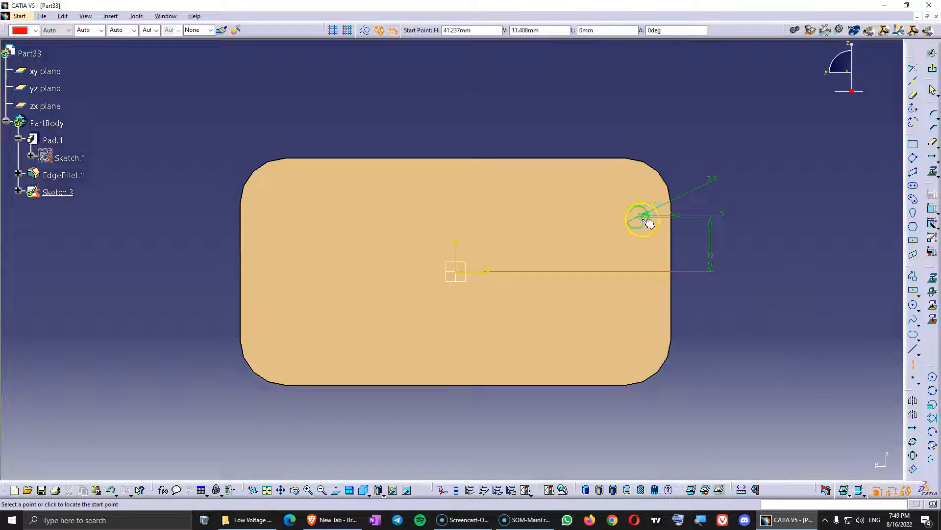
left_click(640, 216)
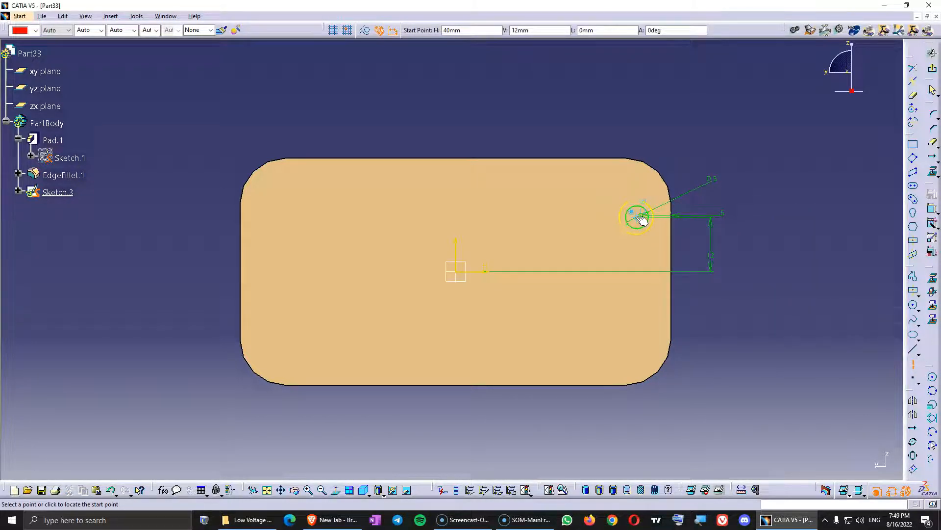
left_click(637, 217)
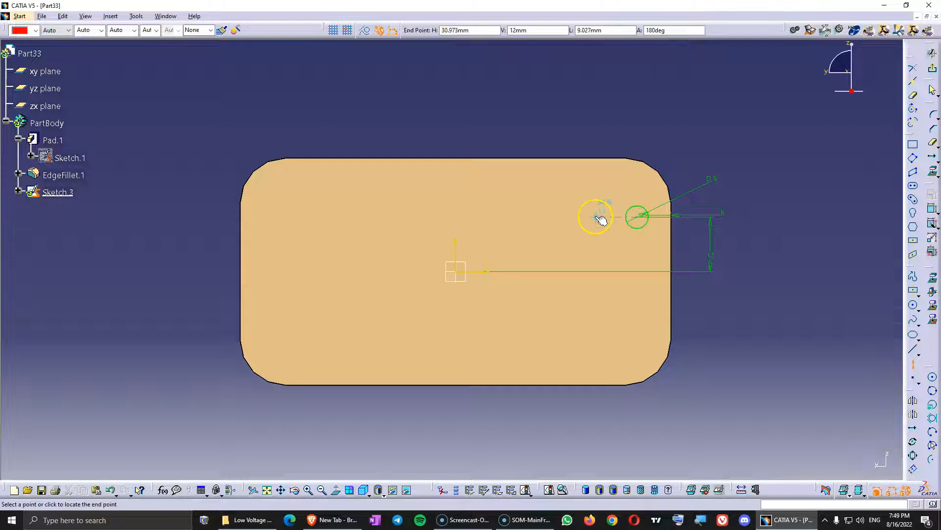
- Finish the horizontal axis extending left from the small circle's centre
left_click(917, 369)
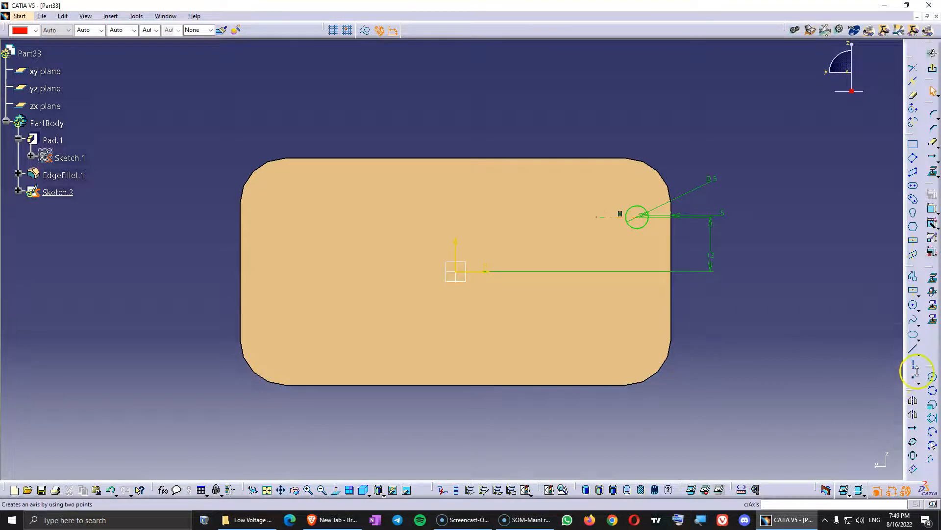
mouse_move(913, 366)
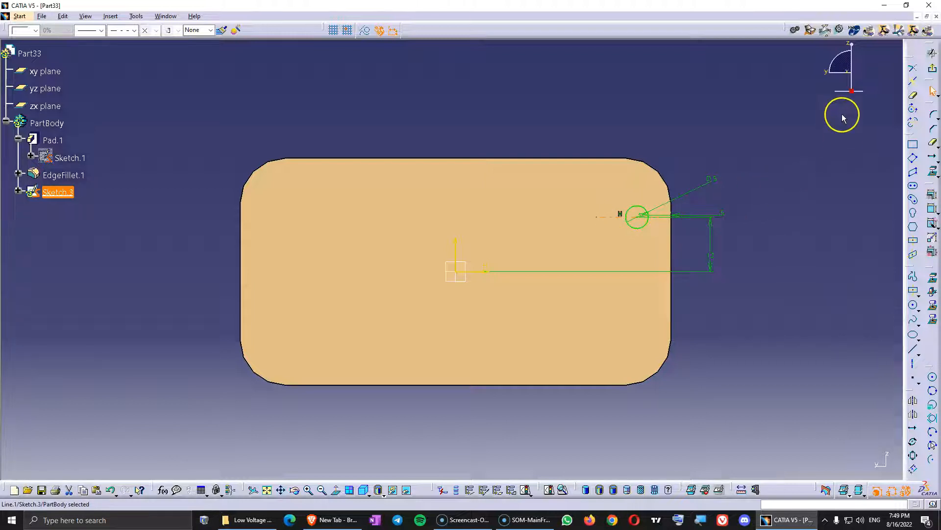
mouse_move(867, 233)
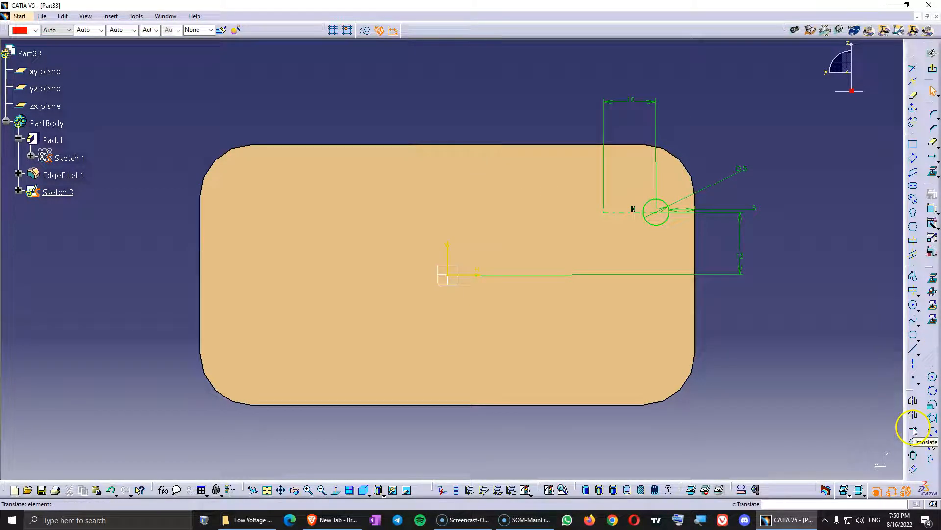
- Translate the 5 mm circle into 8 duplicates at 10 mm spacing, keeping internal constraints
left_click(913, 422)
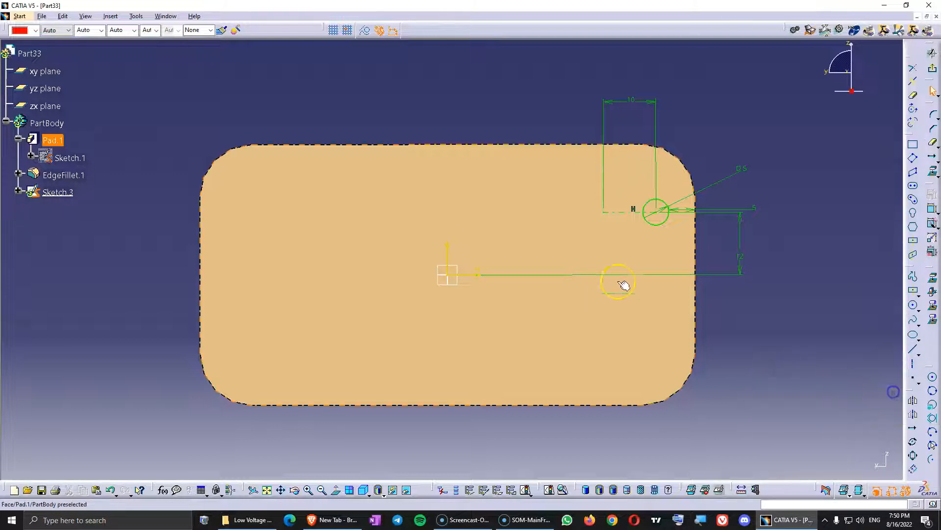
left_click(656, 212)
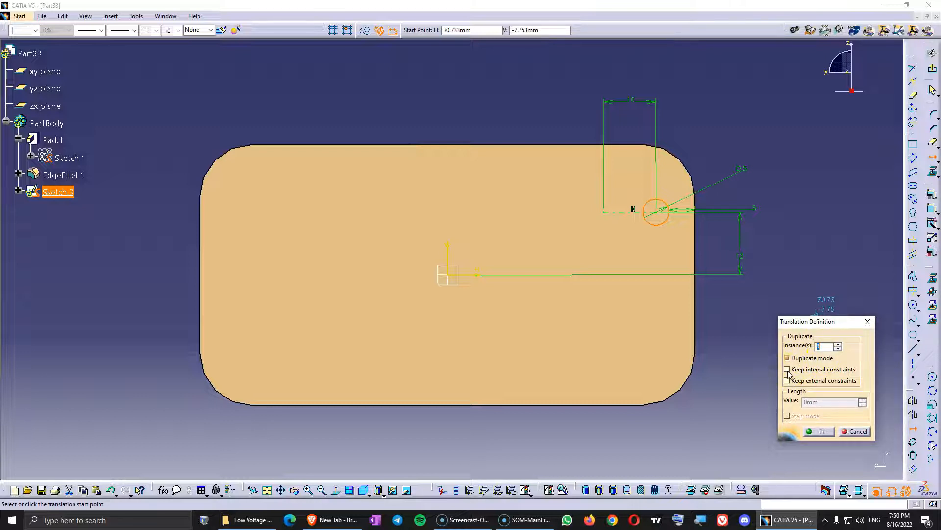
left_click(787, 368)
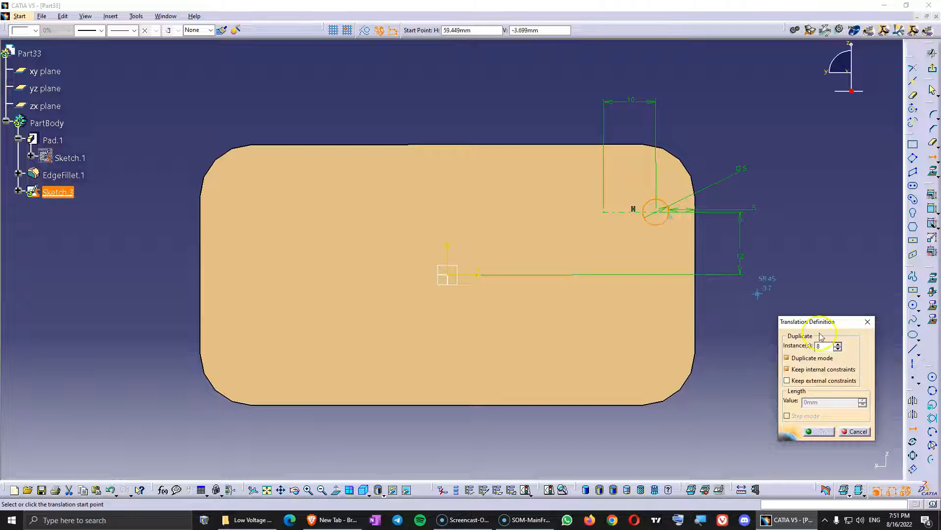
left_click(654, 211)
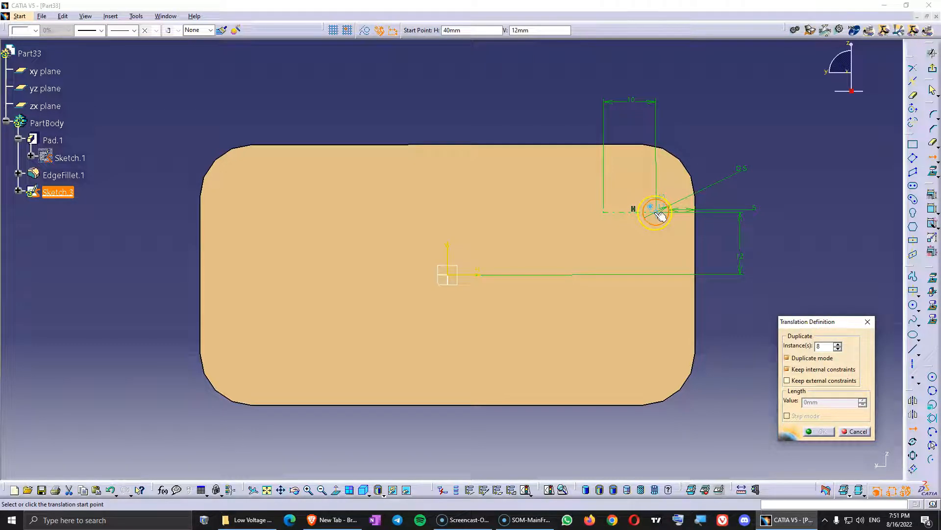
left_click(655, 213)
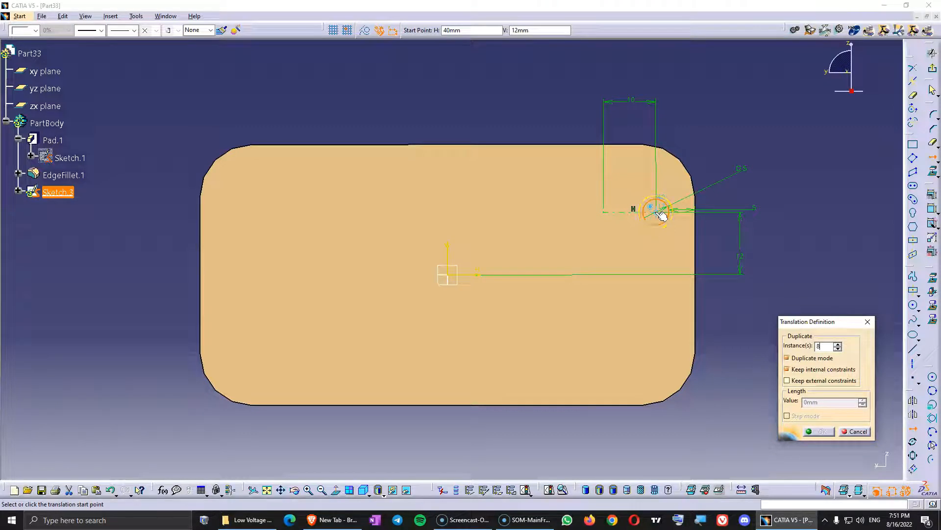
left_click(652, 208)
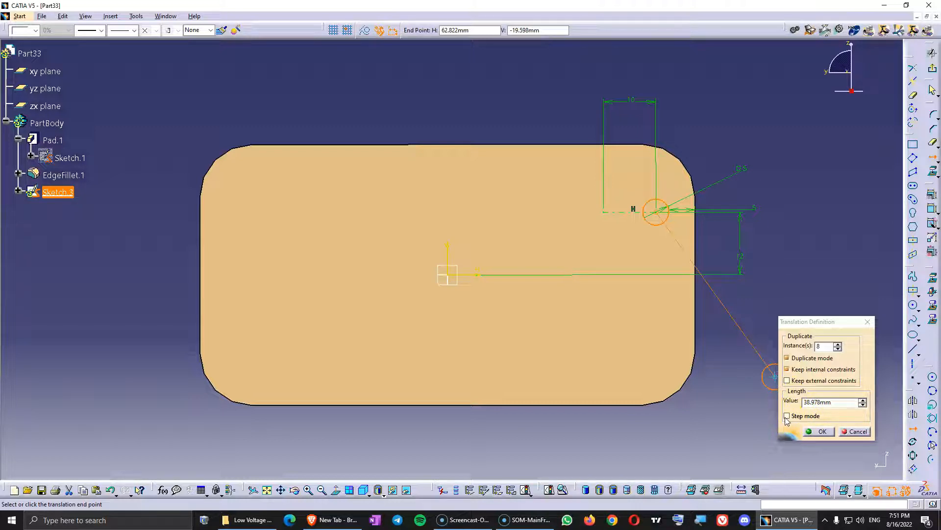
mouse_move(696, 306)
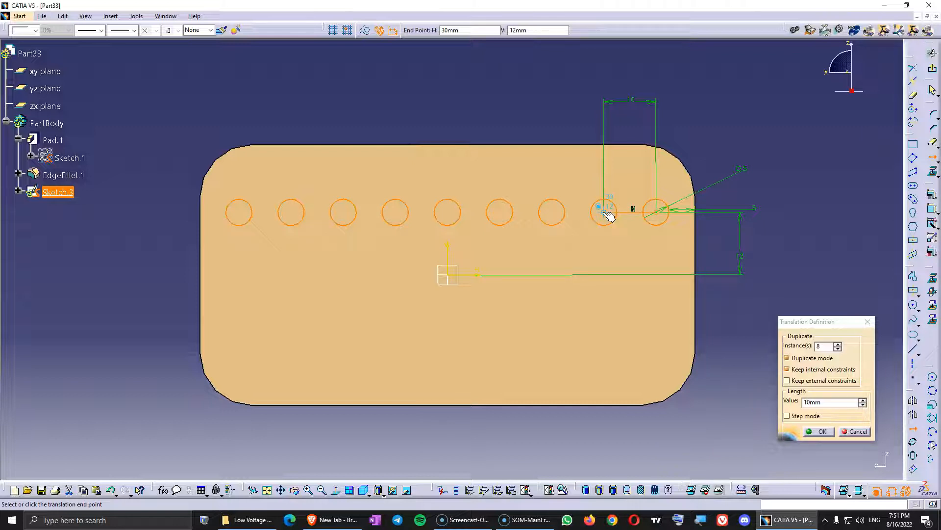
left_click(821, 431)
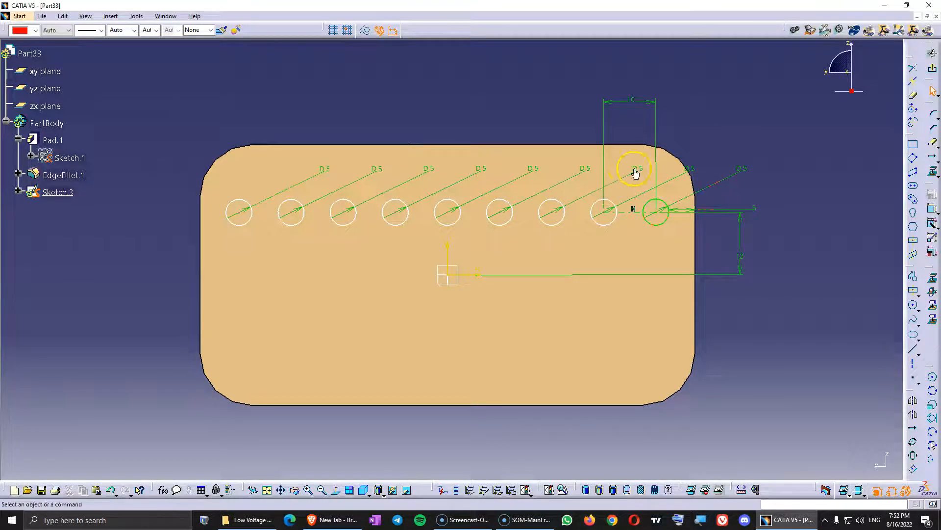
mouse_move(761, 185)
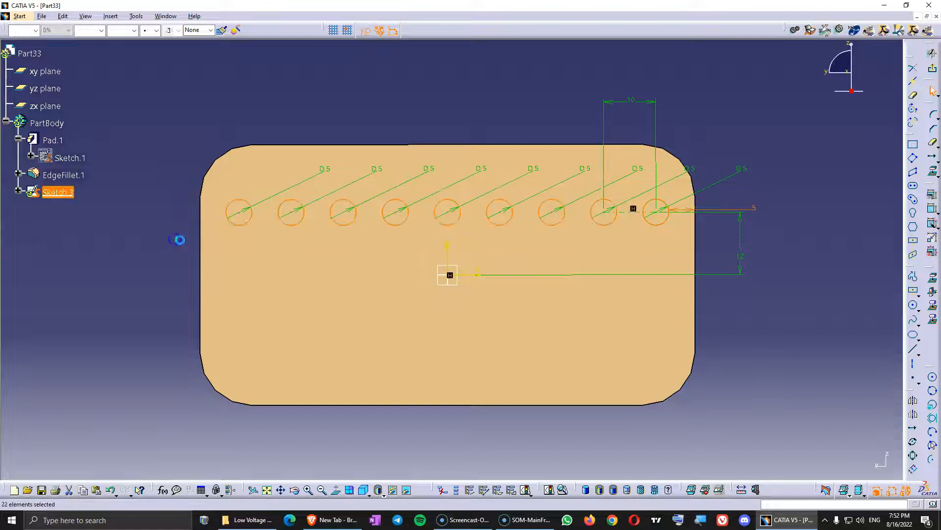
mouse_move(809, 202)
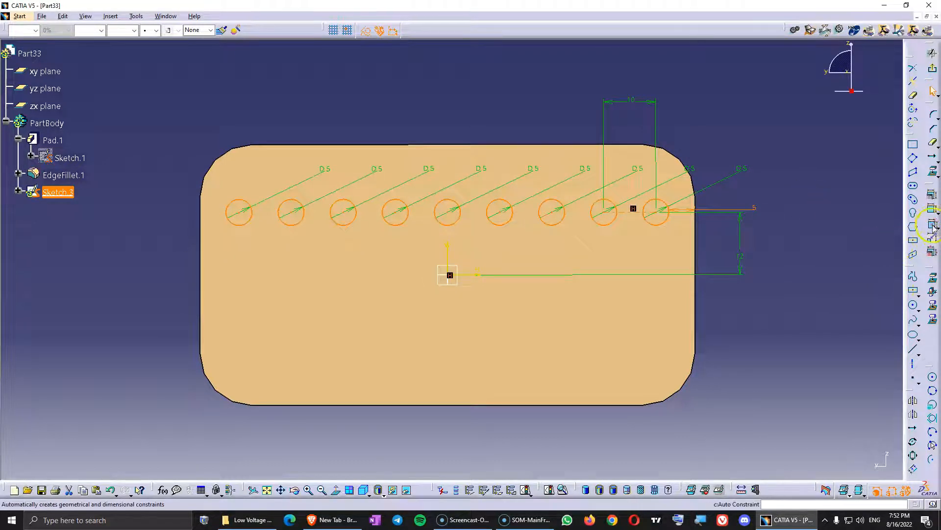
mouse_move(933, 225)
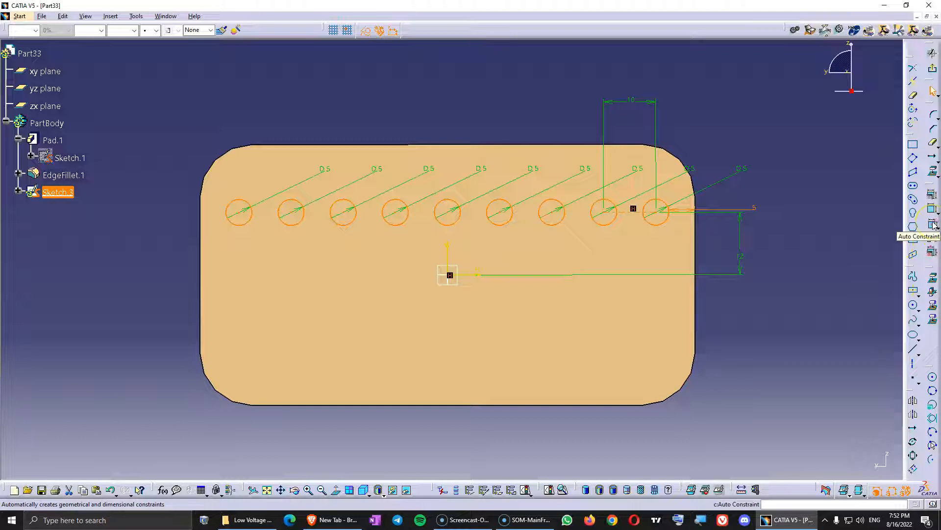
- Auto-constrain the circle row with H Direction reference in Stacked mode, then reposition a dimension
left_click(932, 224)
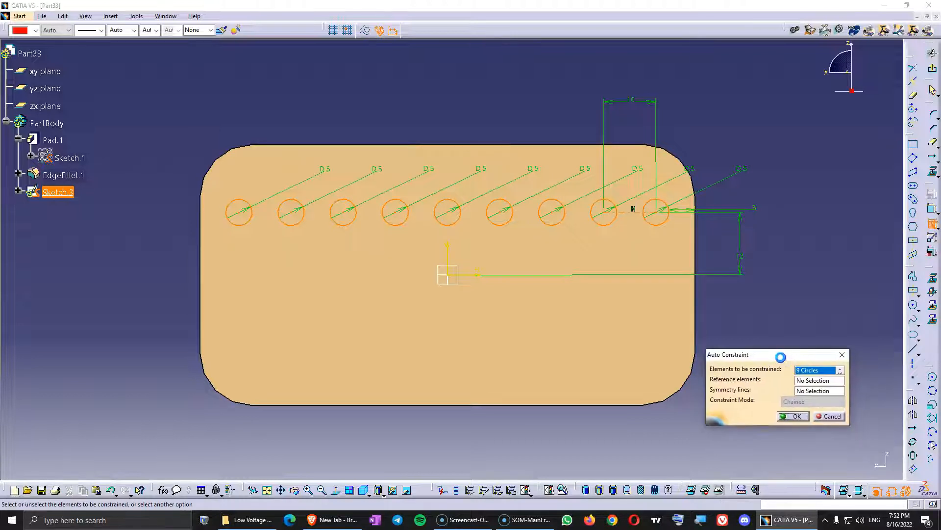
left_click(814, 370)
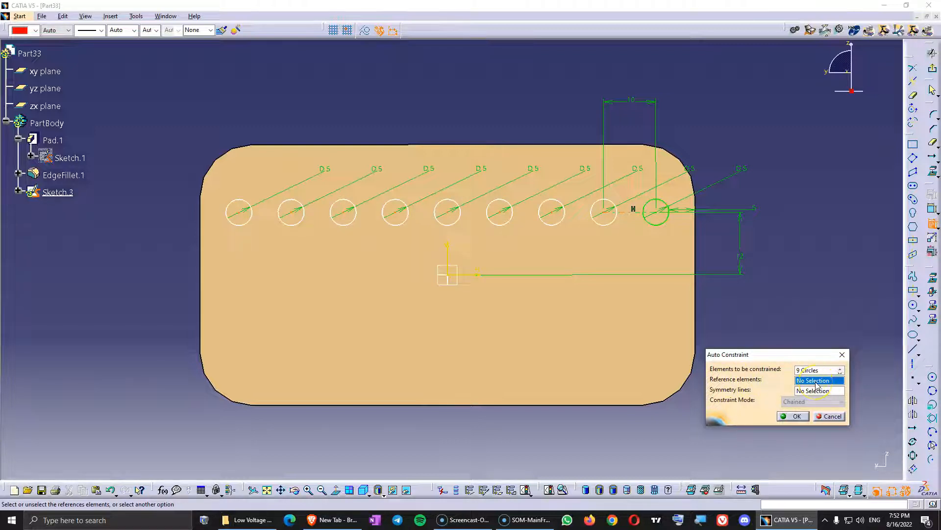
mouse_move(441, 261)
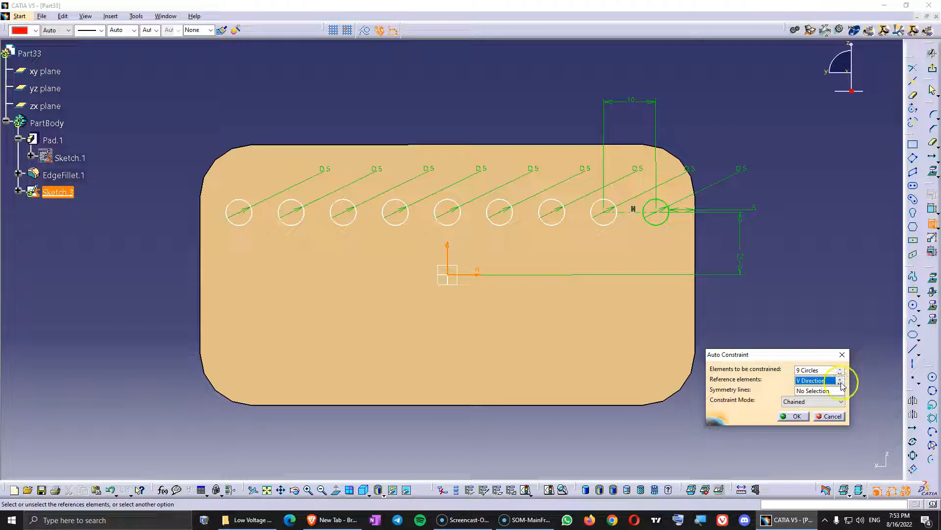
left_click(813, 380)
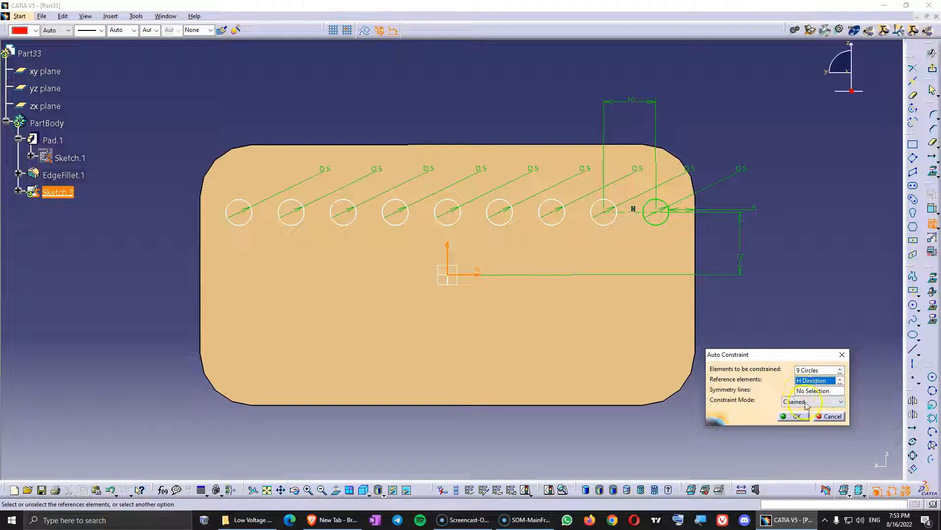
left_click(840, 401)
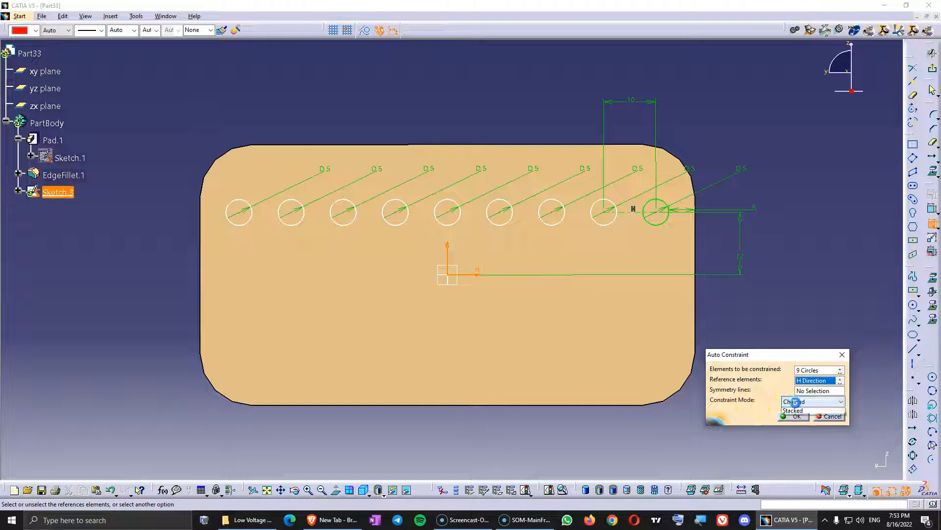
left_click(810, 410)
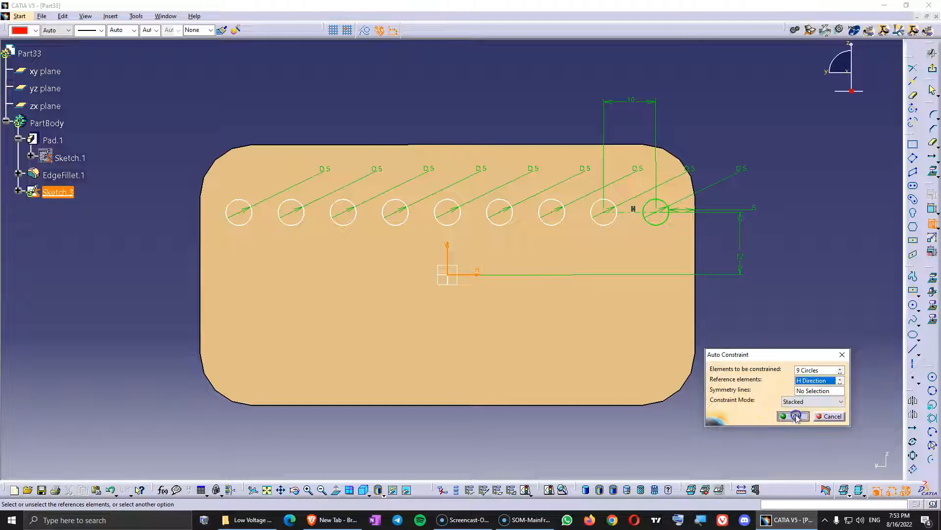
left_click(793, 416)
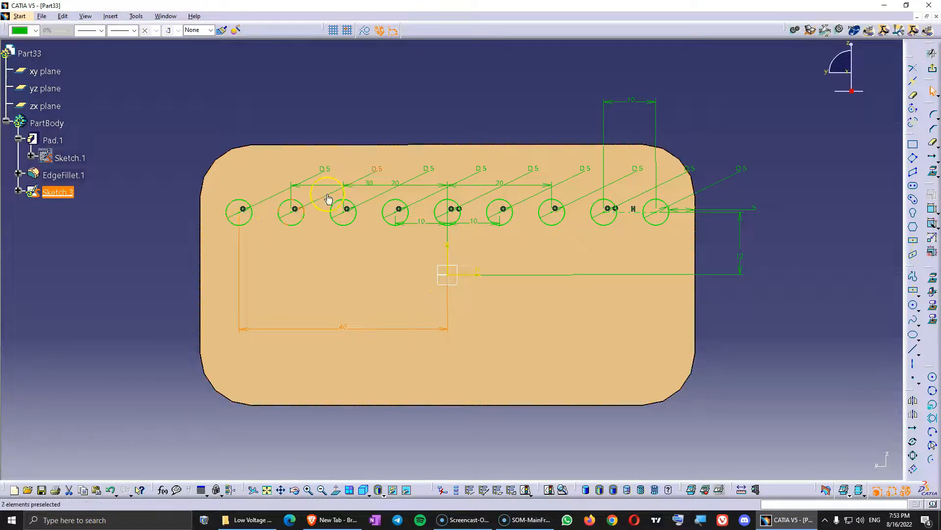
left_click(324, 289)
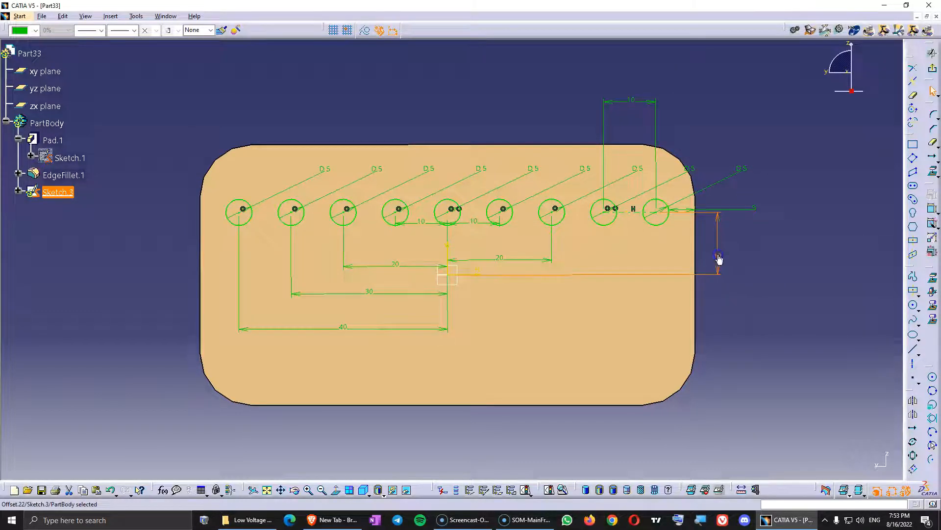
mouse_move(641, 227)
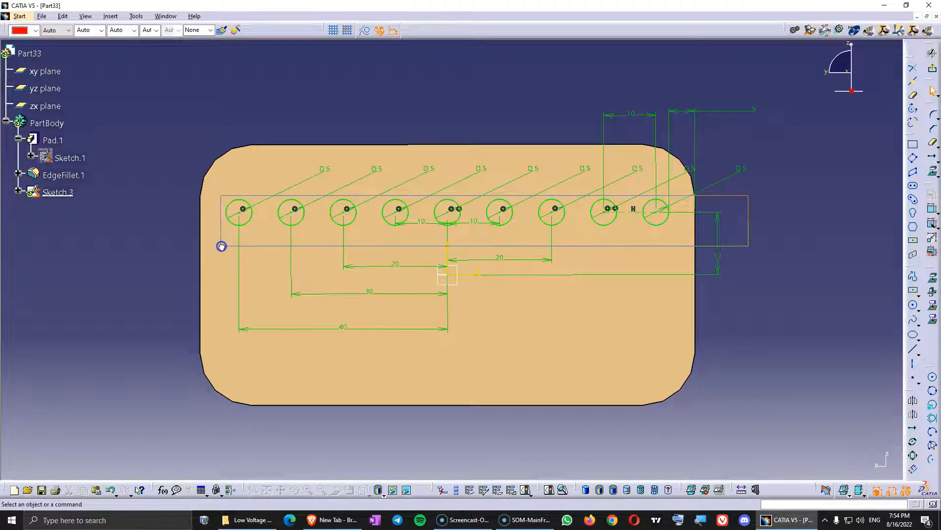
- Duplicate the circle row below the origin and change the top row's vertical offset to 8 mm
left_click(912, 404)
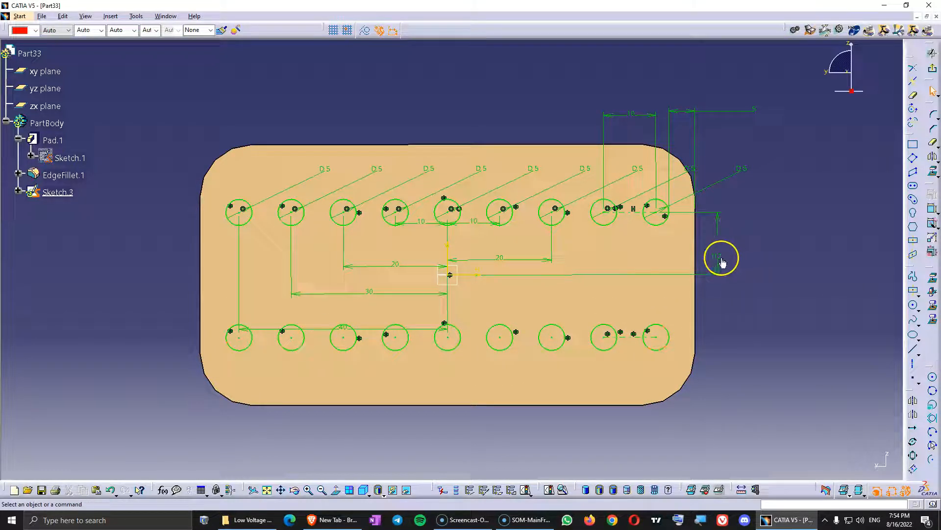
mouse_move(612, 288)
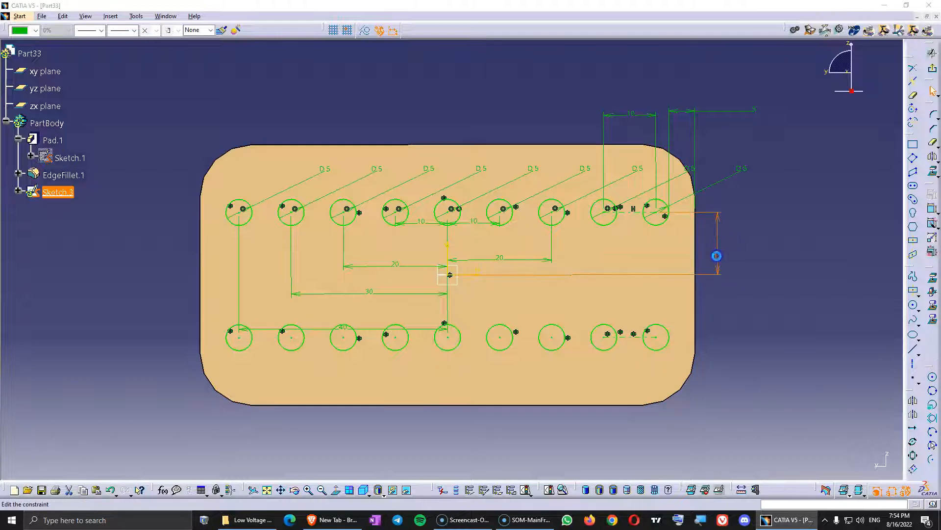
double_click(717, 255)
type("8")
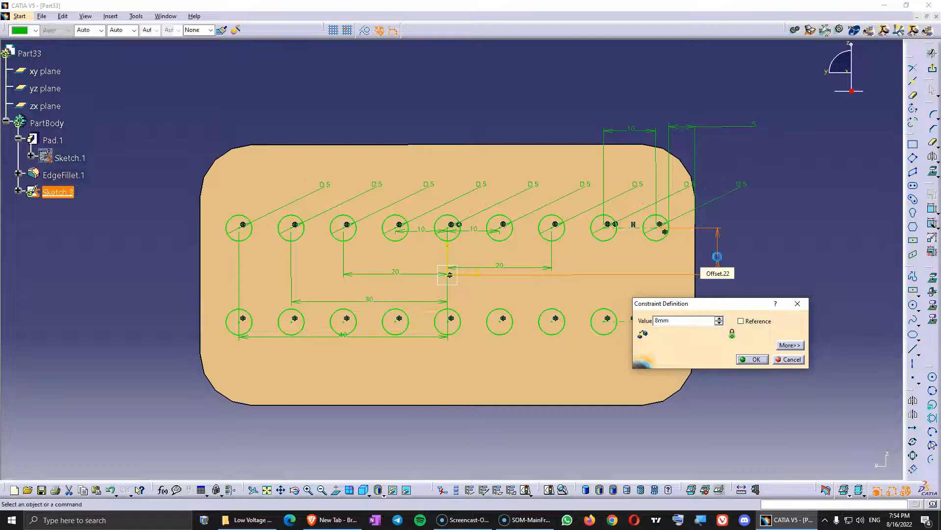
left_click(751, 359)
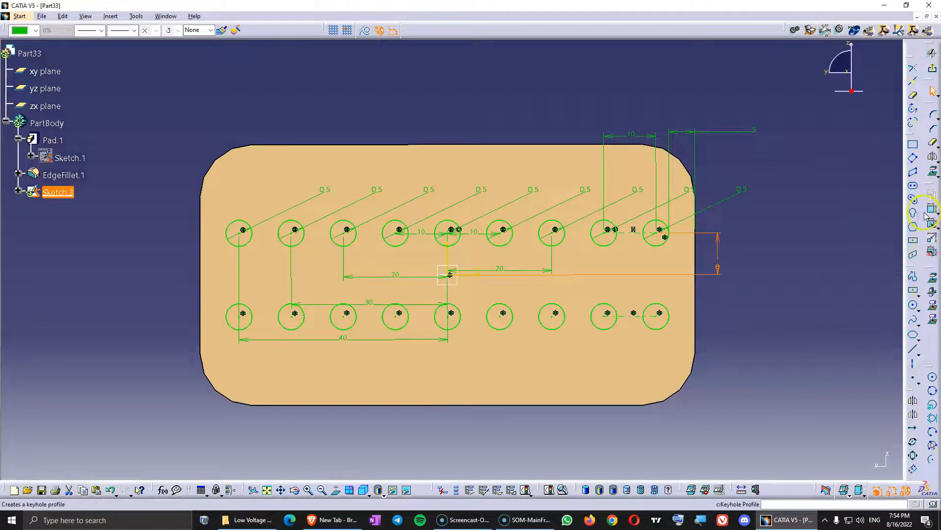
mouse_move(231, 232)
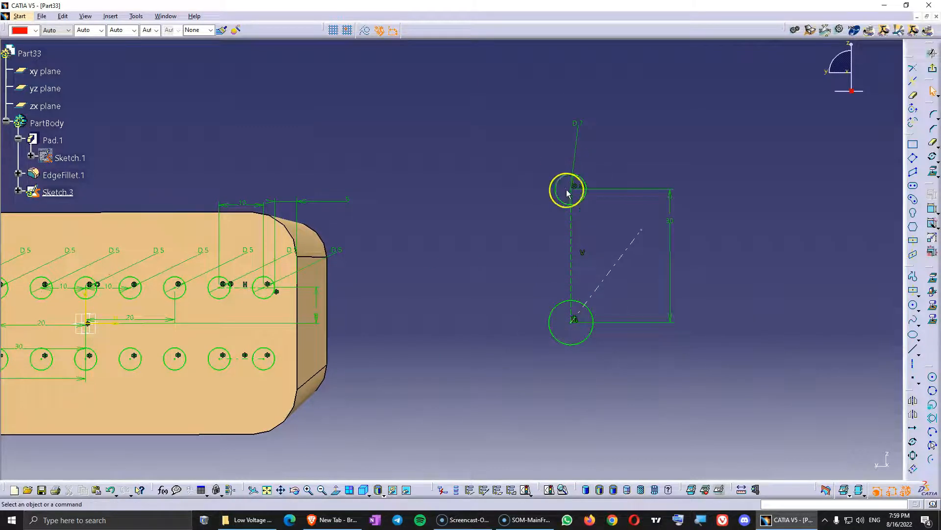
mouse_move(646, 201)
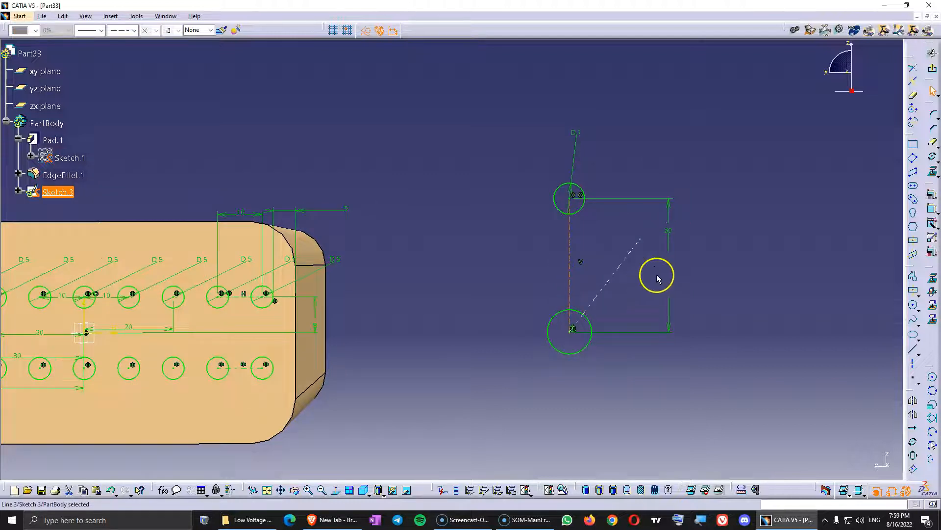
- Dimension the inclined construction line at 30 mm long and 23° from vertical
left_click(668, 230)
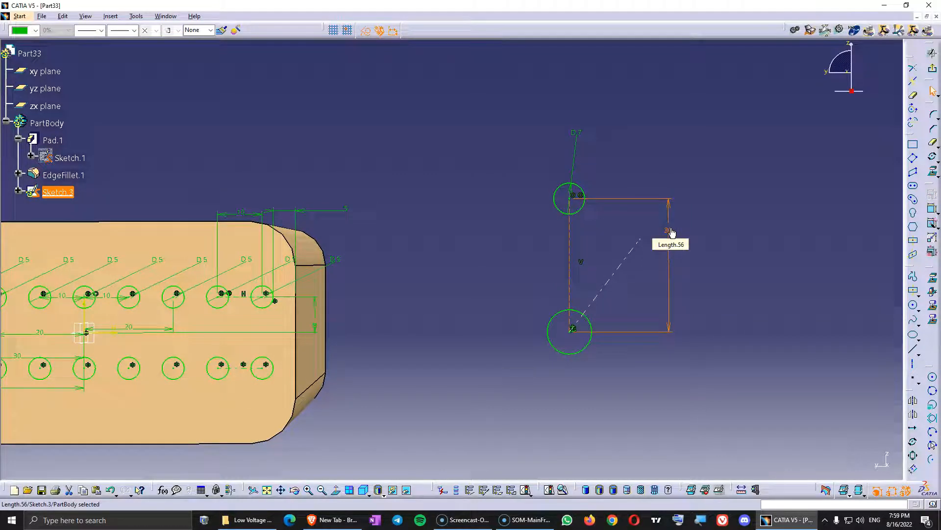
mouse_move(642, 238)
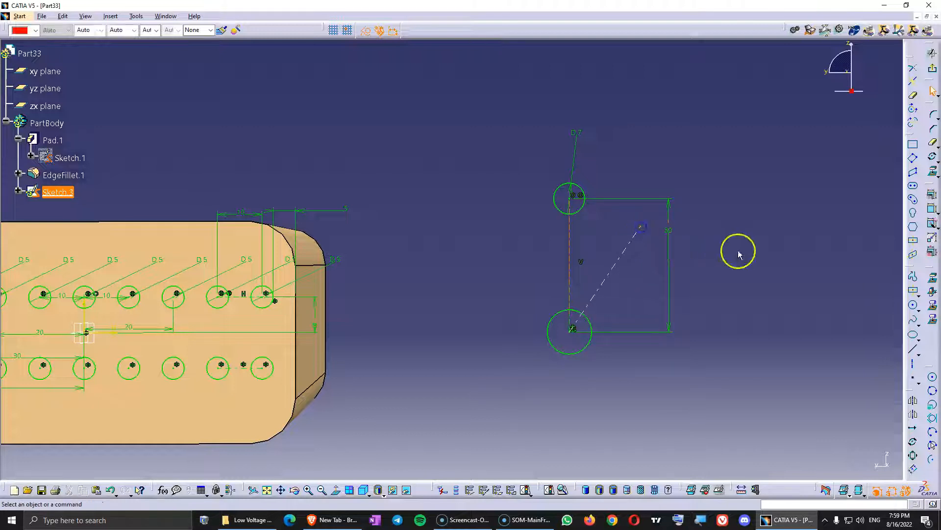
mouse_move(618, 261)
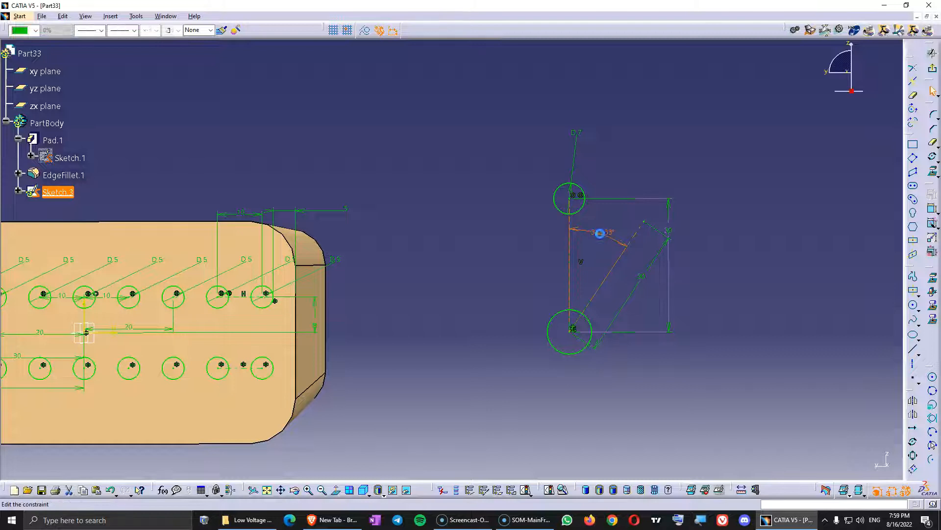
double_click(599, 233)
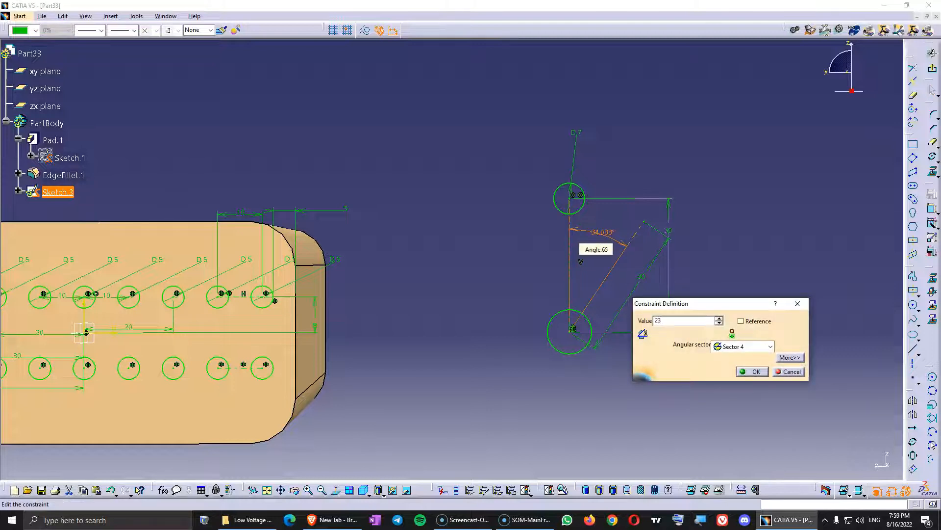
left_click(751, 371)
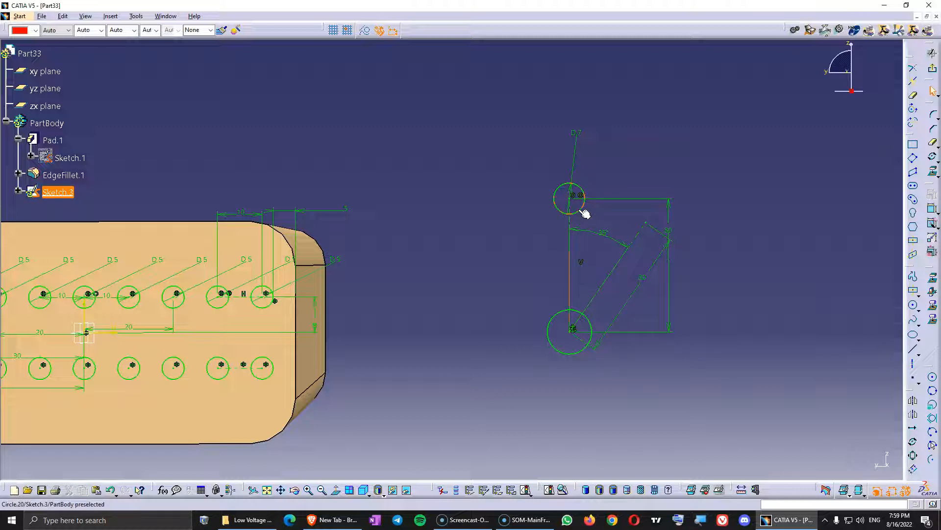
left_click(569, 195)
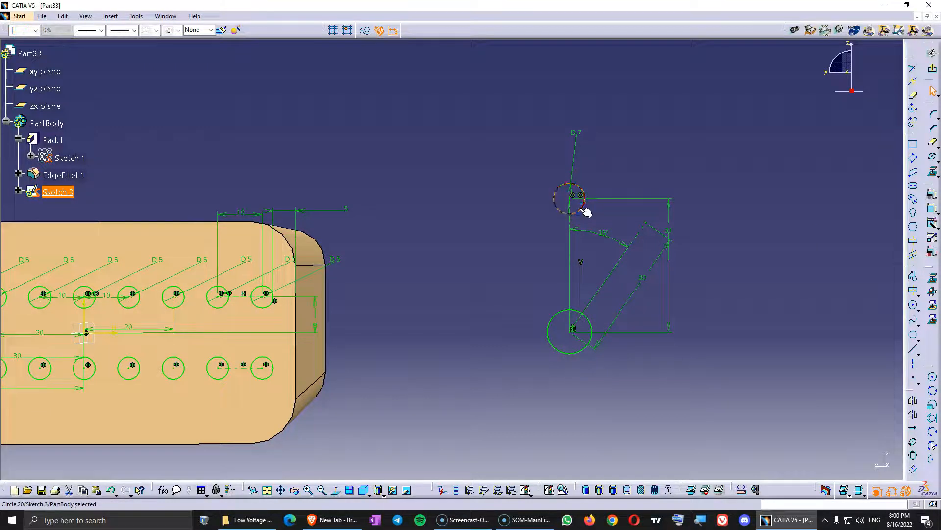
left_click(913, 444)
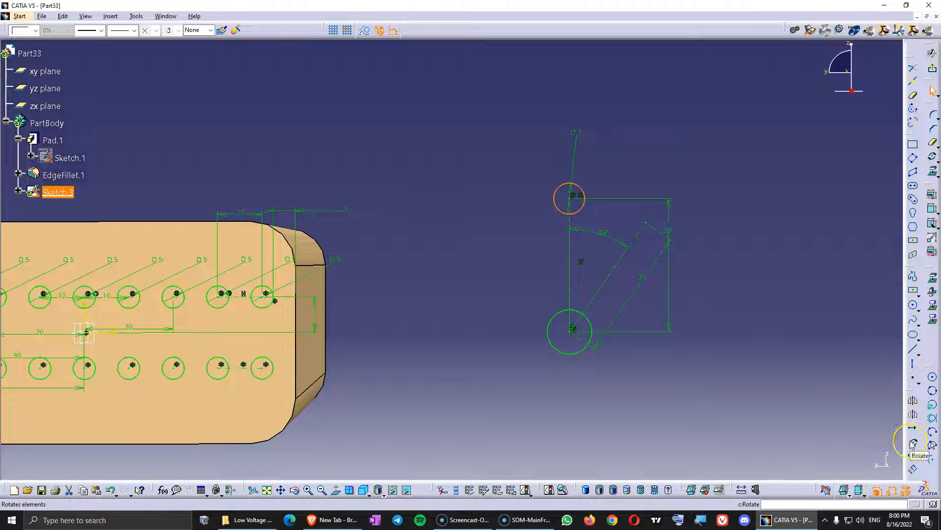
mouse_move(913, 457)
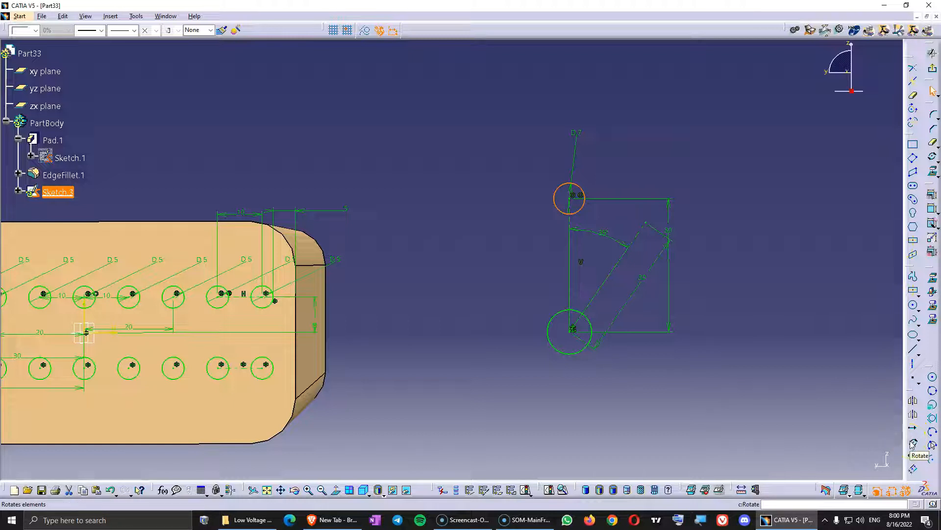
- Rotate the upper circle into 5 duplicates around the large circle's centre, keeping constraints
left_click(919, 454)
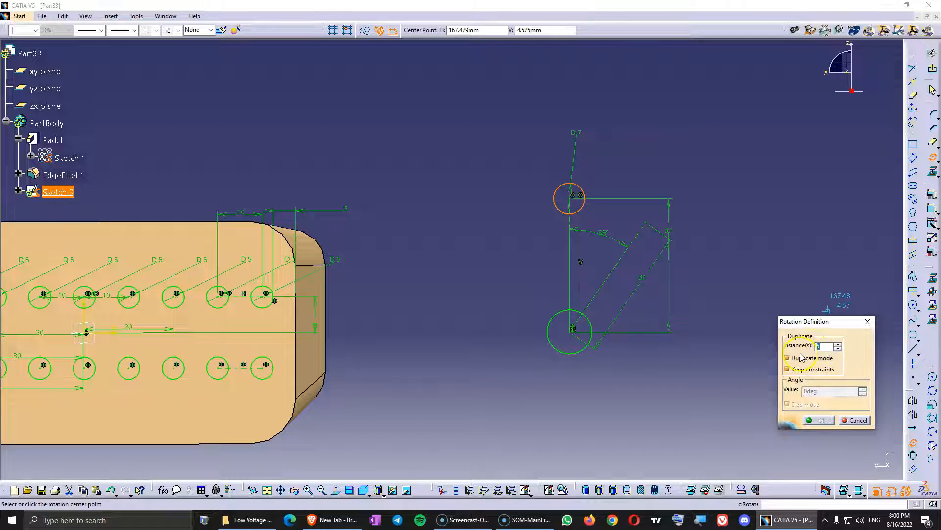
mouse_move(733, 289)
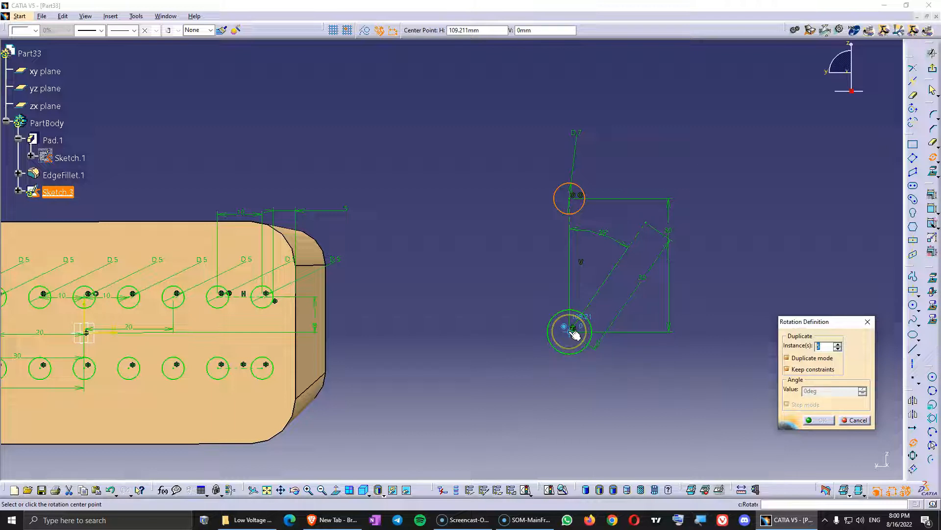
left_click(570, 329)
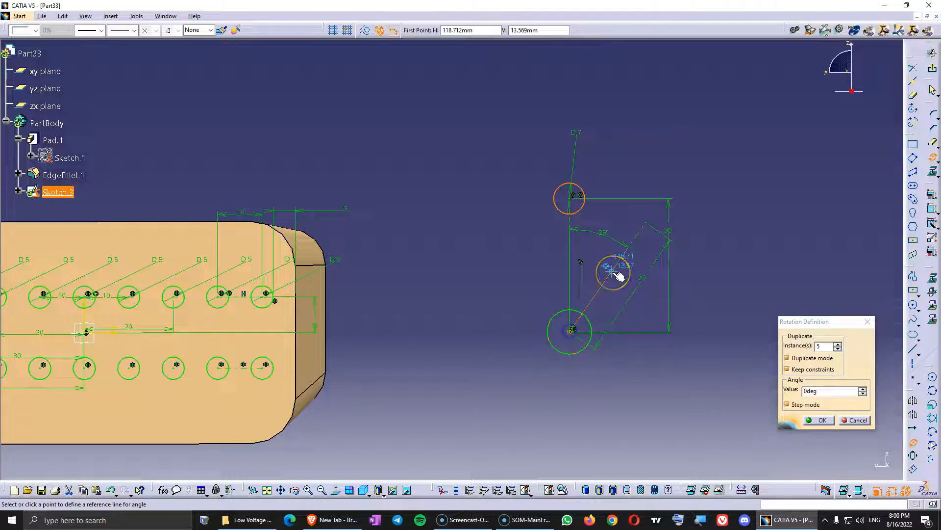
mouse_move(499, 264)
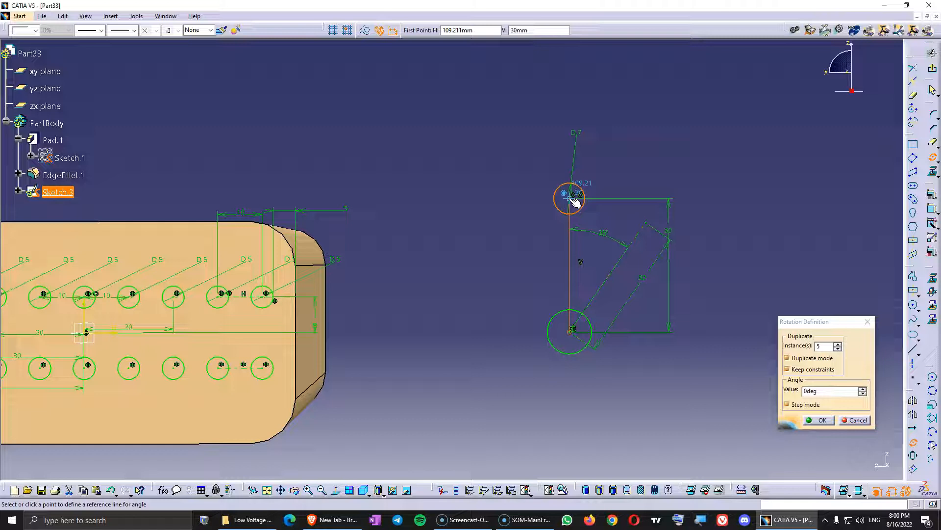
left_click(570, 192)
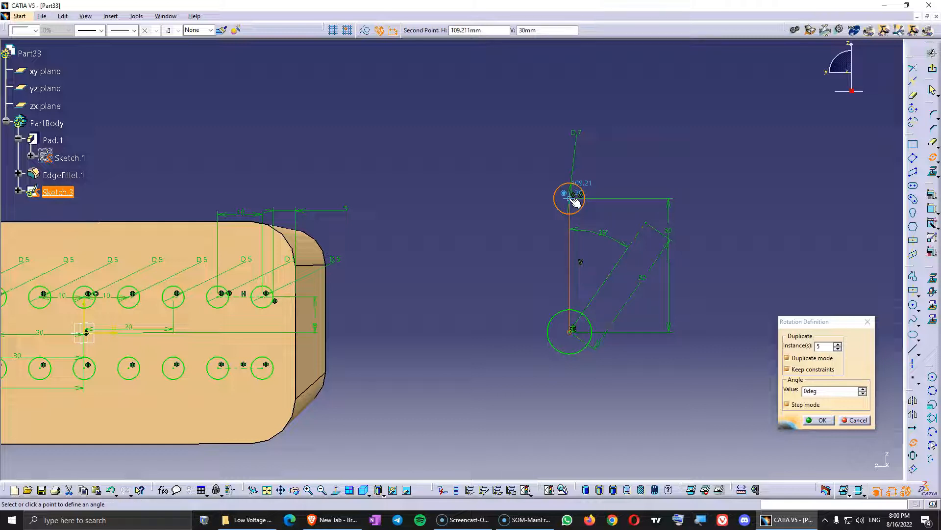
mouse_move(624, 219)
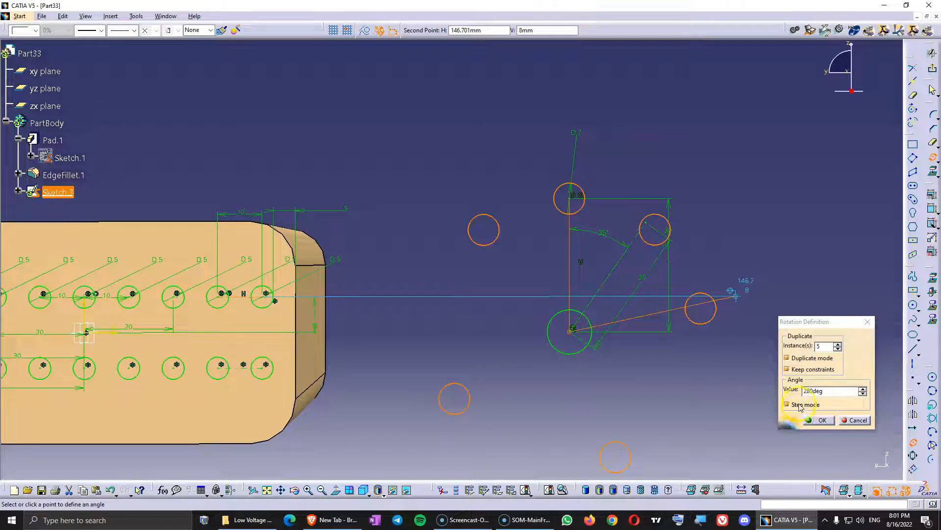
mouse_move(723, 285)
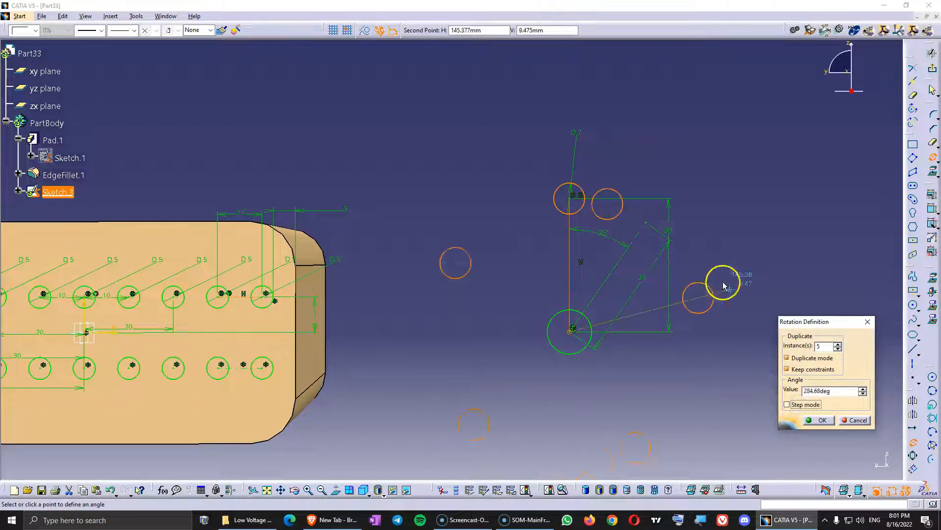
left_click(821, 419)
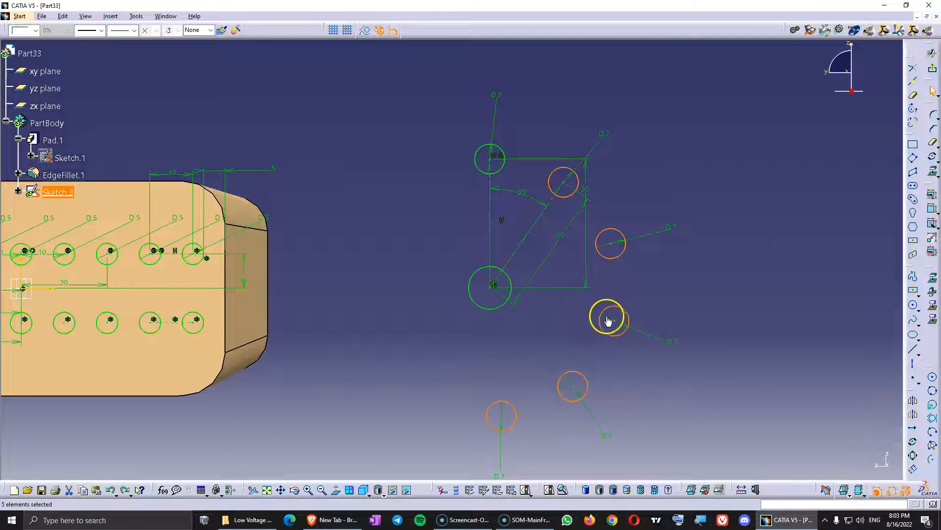
- Draw radial construction lines from the large circle's centre to the small circle centres
left_click(811, 264)
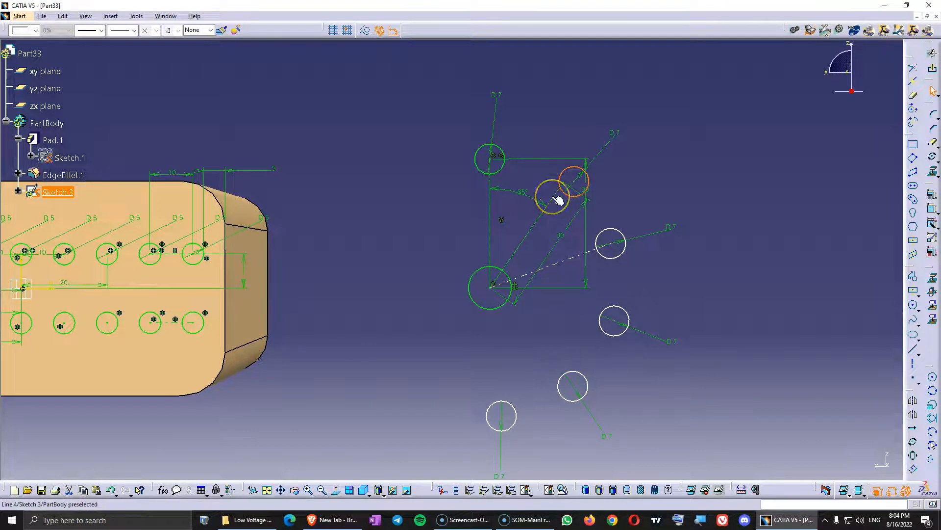
left_click(551, 199)
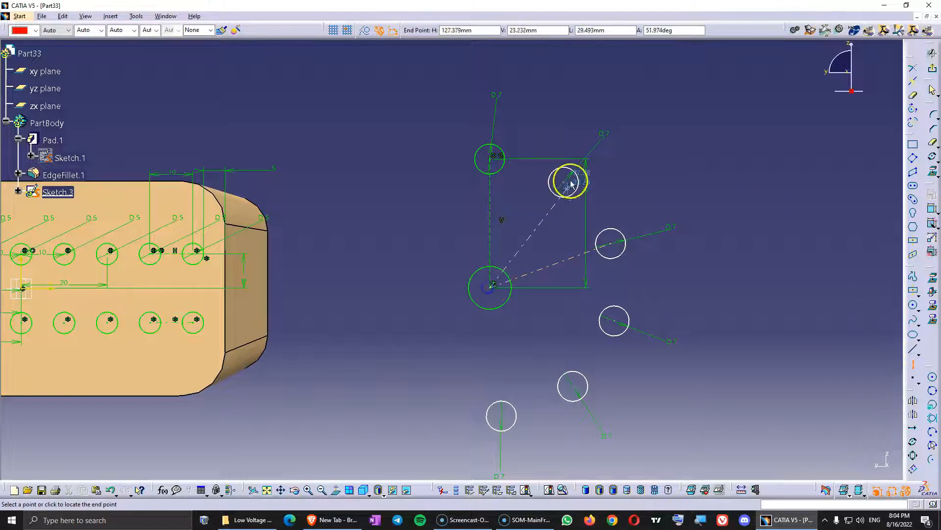
mouse_move(561, 324)
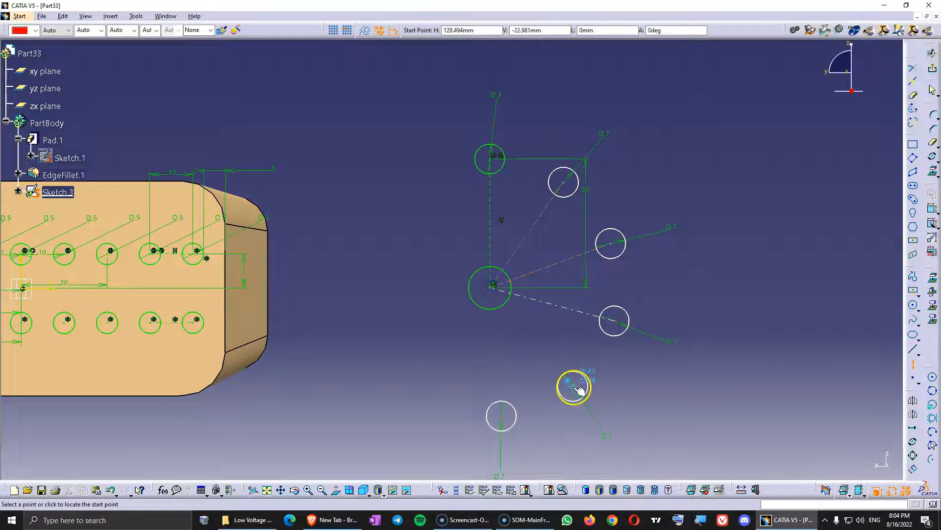
left_click(574, 387)
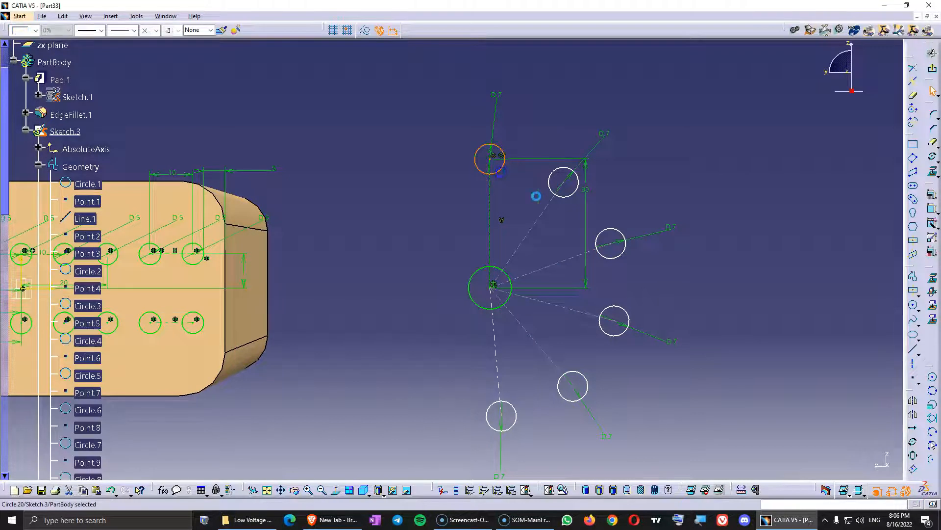
mouse_move(627, 314)
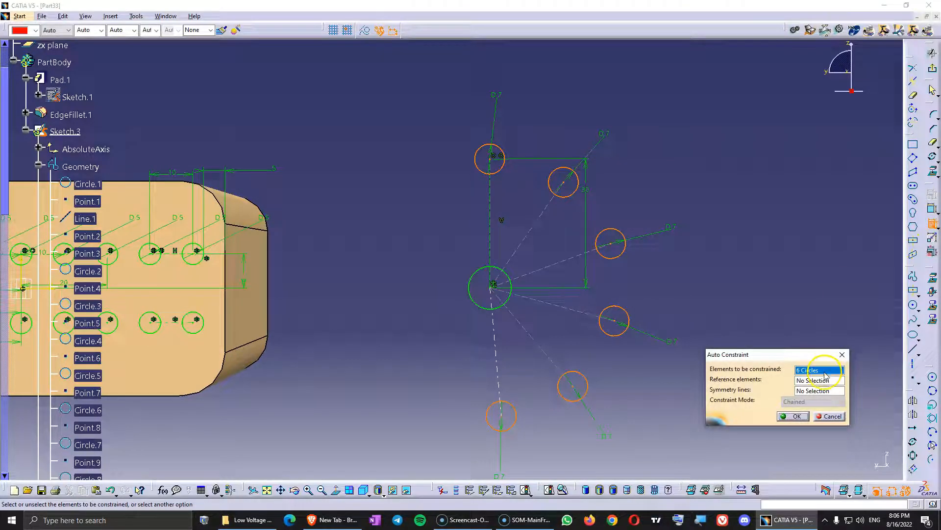
- Auto-constrain the six circles in Chained mode using the radial lines as references
left_click(819, 380)
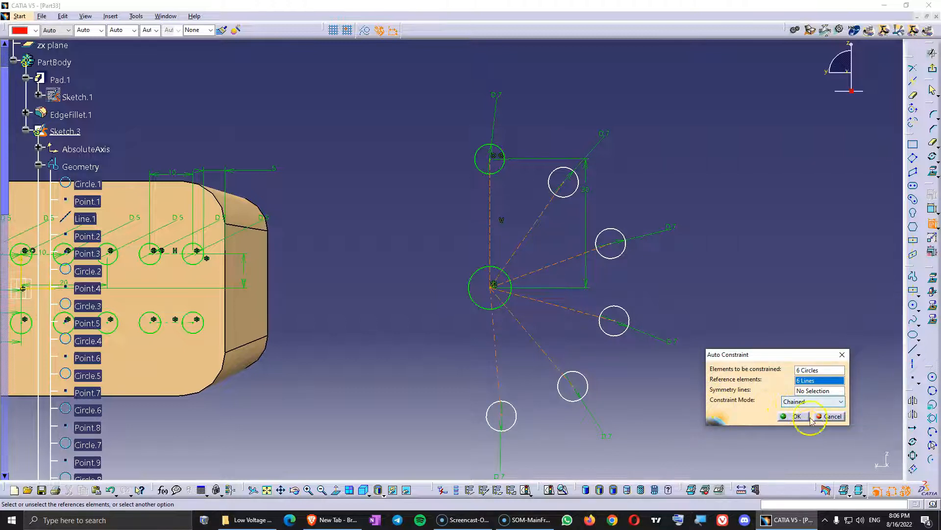
left_click(797, 416)
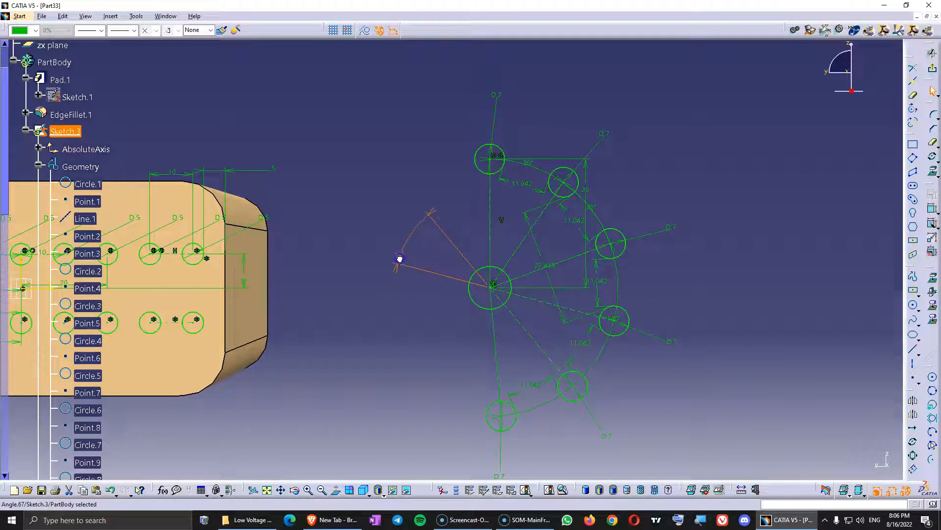
mouse_move(540, 350)
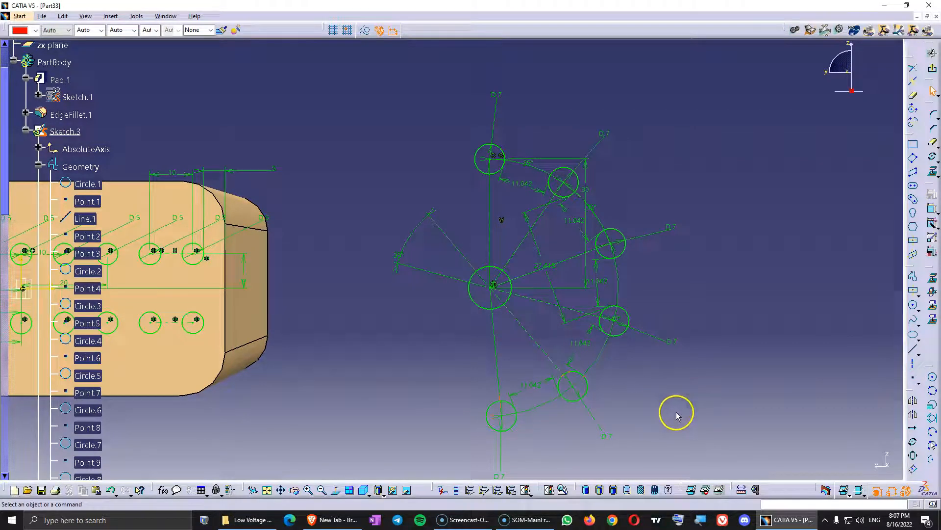
mouse_move(643, 409)
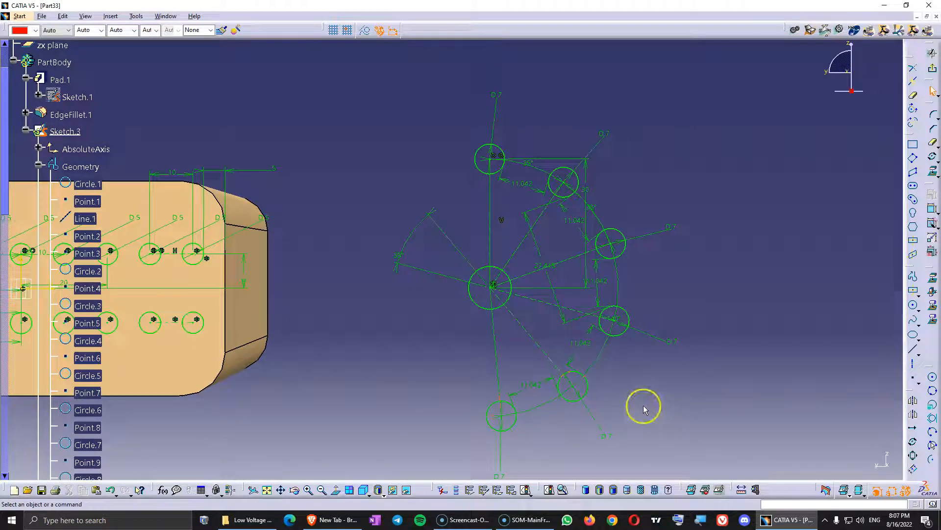
mouse_move(661, 372)
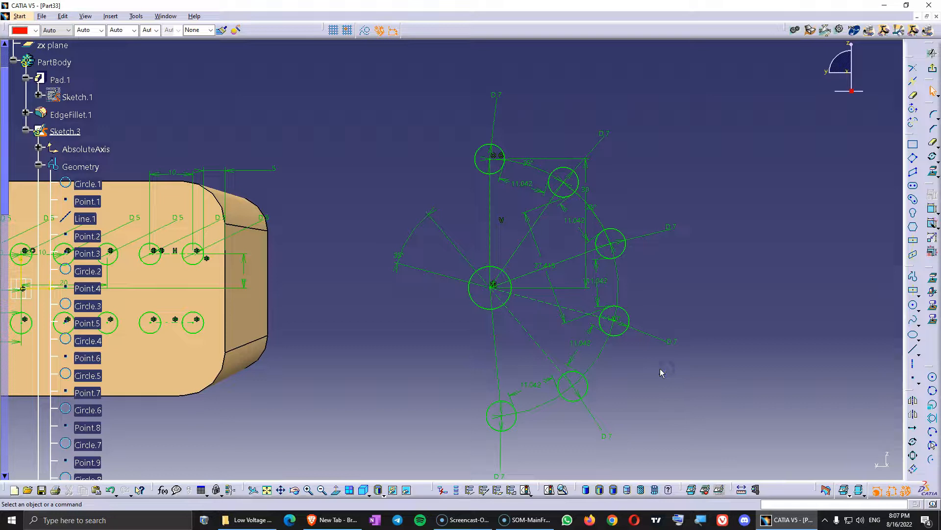
mouse_move(529, 339)
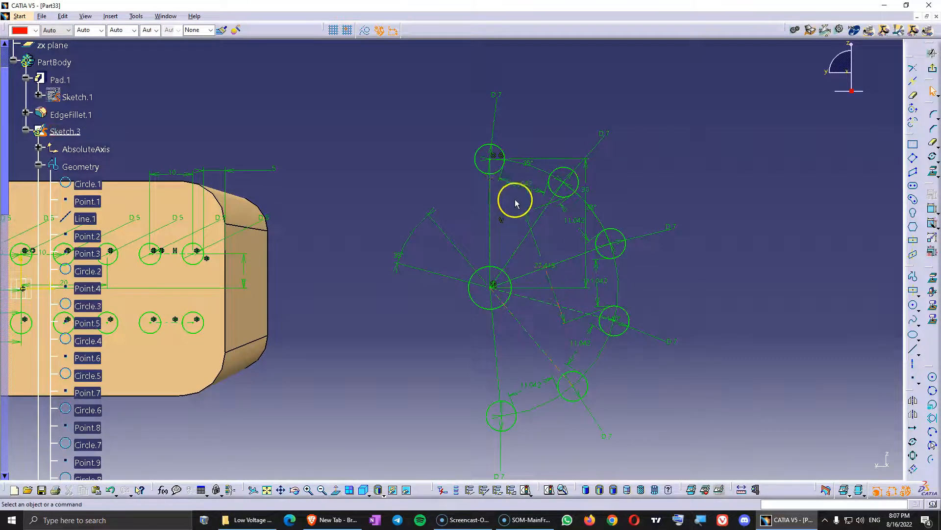
mouse_move(505, 174)
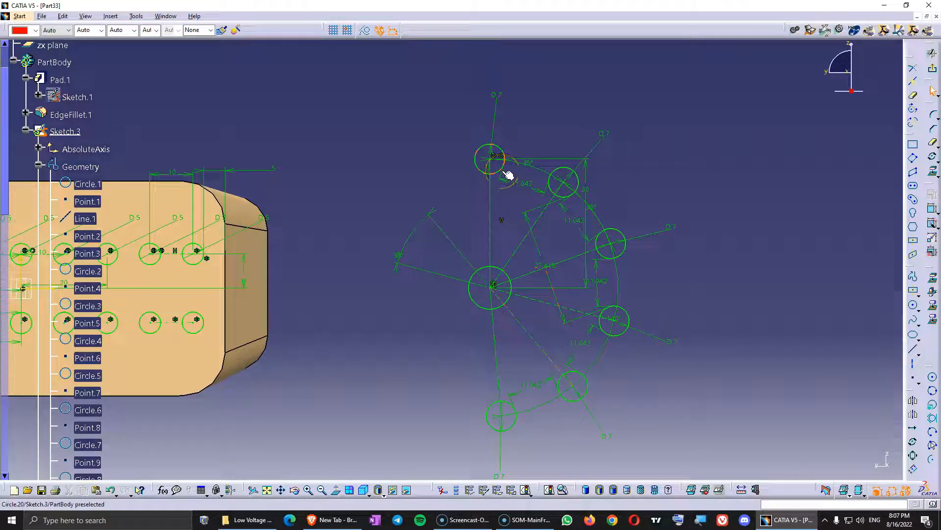
- Select three of the automatic 11.042 spacing dimensions between circles for removal
left_click(498, 159)
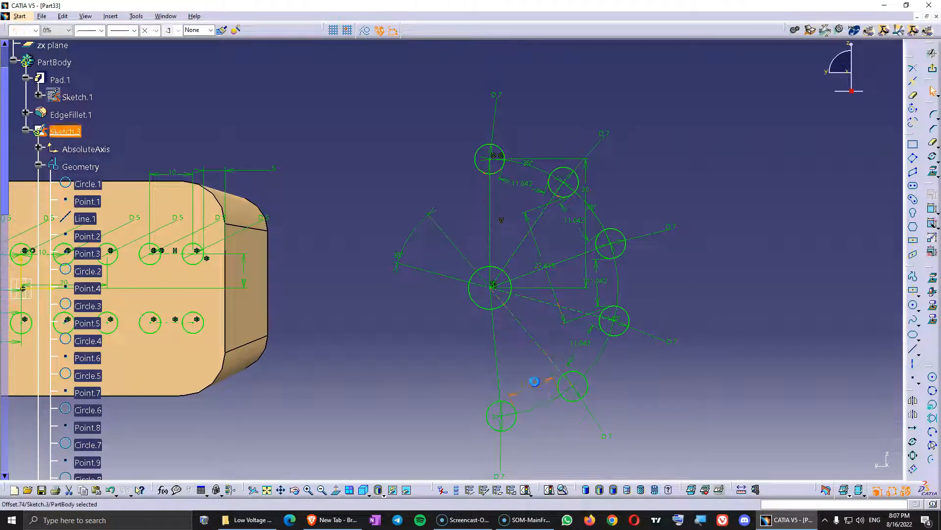
mouse_move(535, 384)
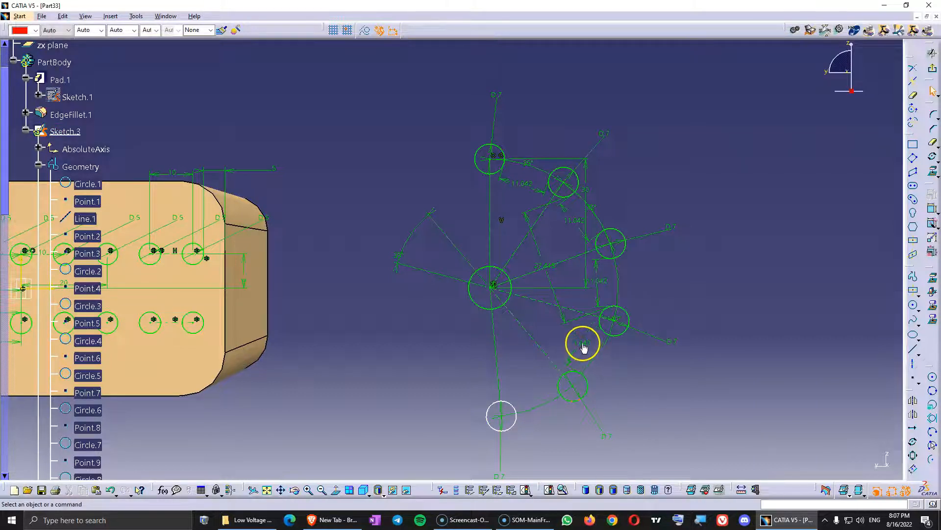
left_click(582, 342)
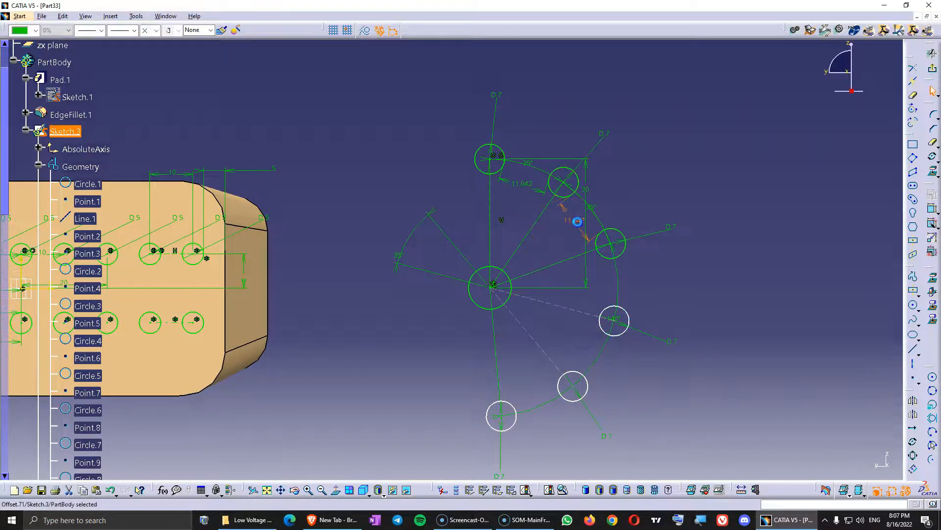
left_click(931, 209)
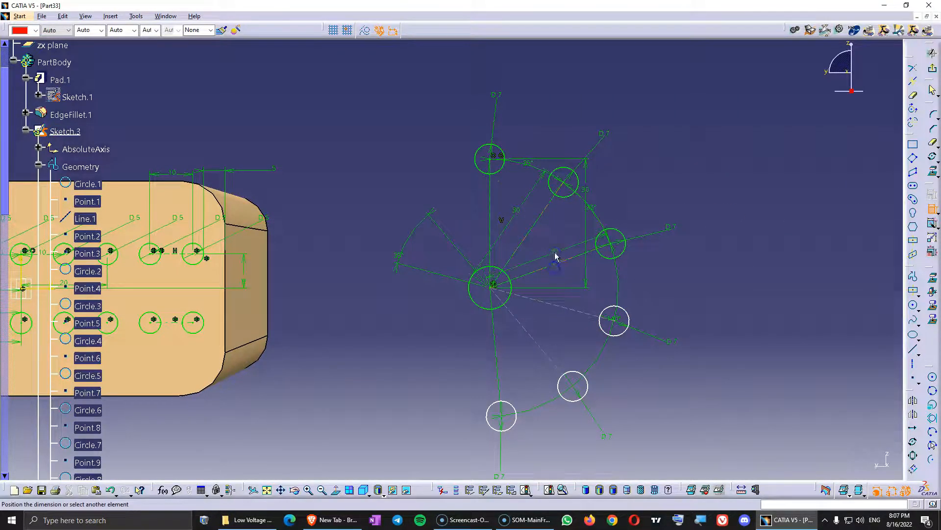
mouse_move(536, 343)
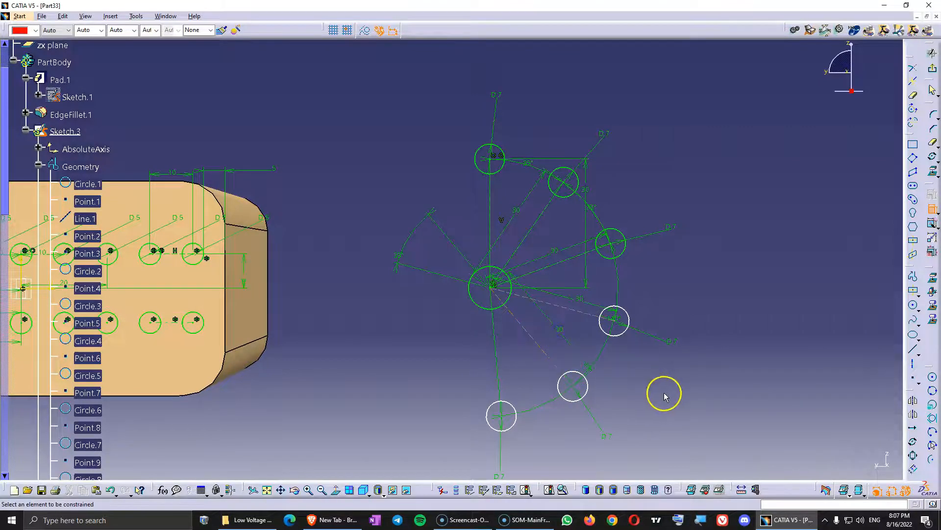
mouse_move(575, 419)
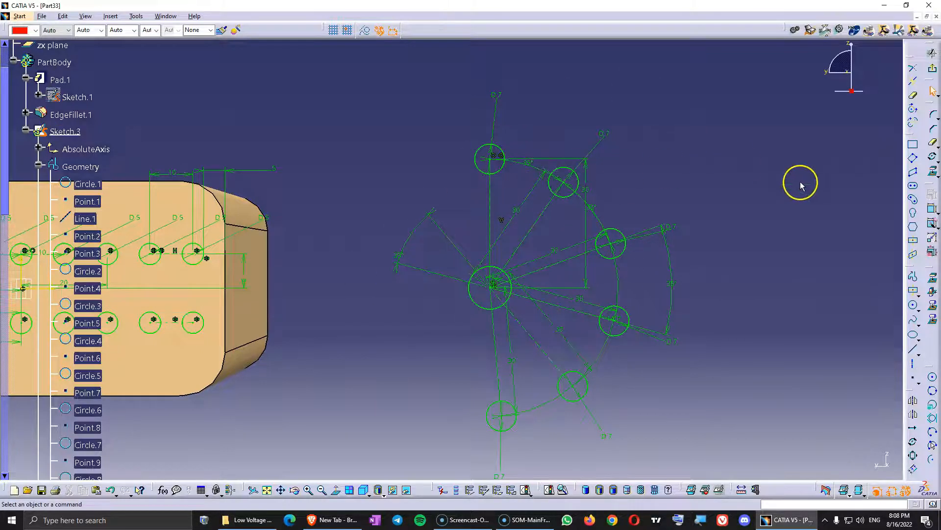
mouse_move(802, 187)
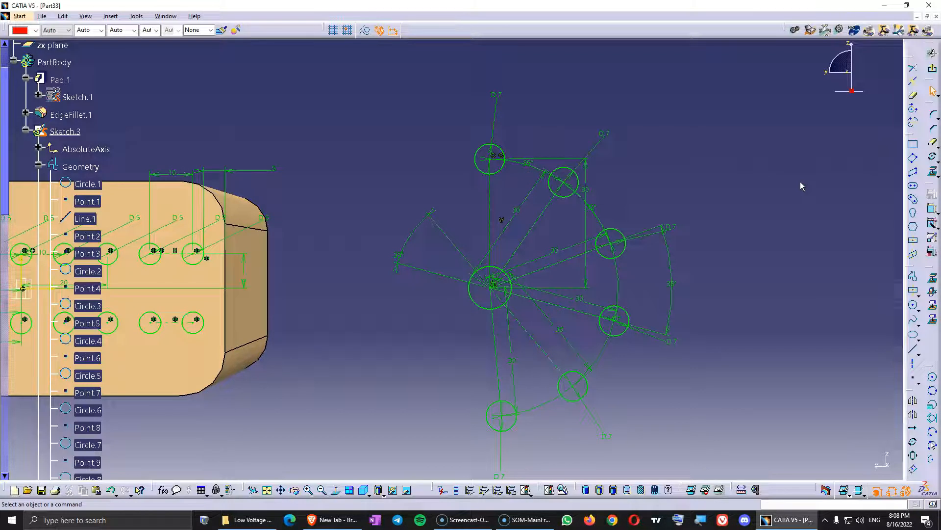
mouse_move(781, 184)
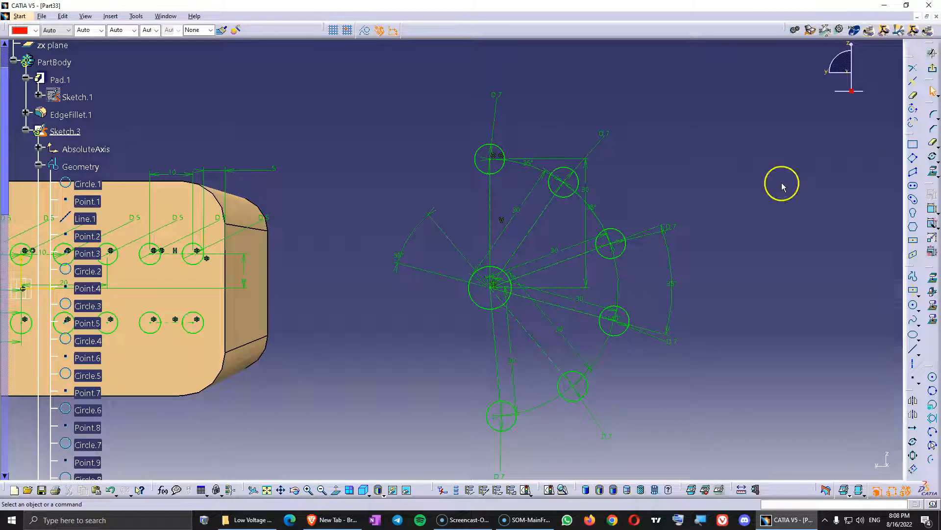
mouse_move(778, 182)
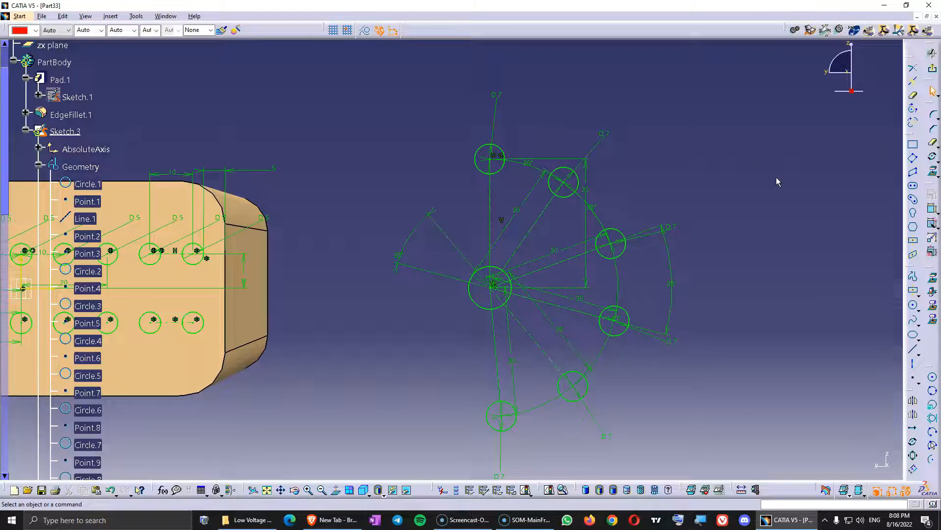